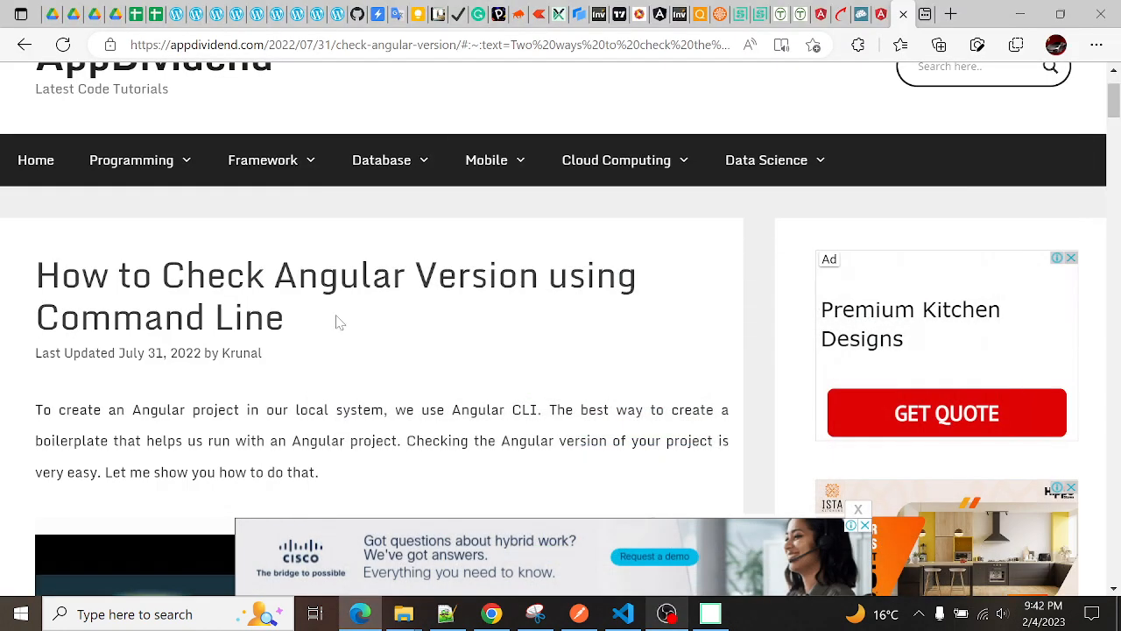
Scroll the AppDividend article down to the ng version code block and Output heading
{"action": "scroll", "scroll_direction": "down", "scroll_amount": 3}
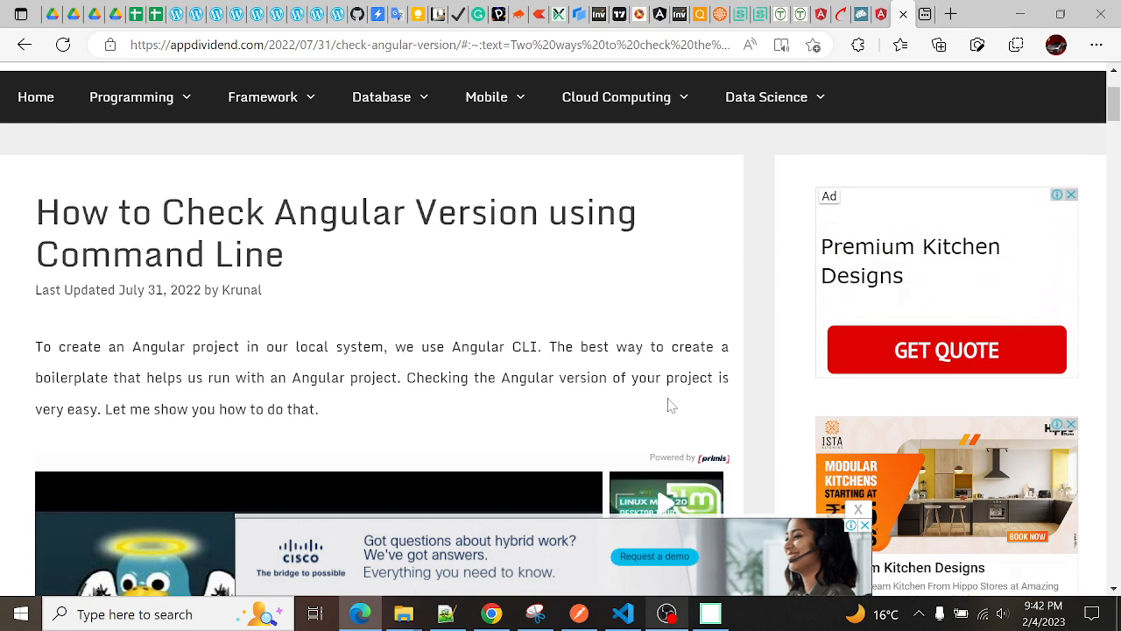
{"action": "scroll", "scroll_direction": "down", "scroll_amount": 3}
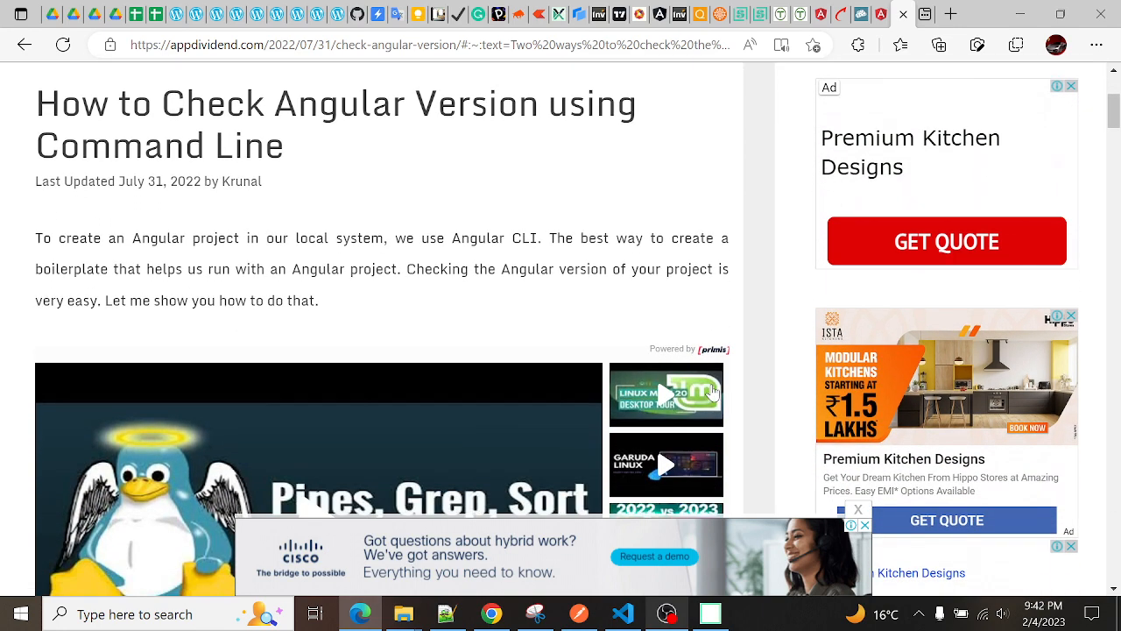
{"action": "scroll", "scroll_direction": "down", "scroll_amount": 3}
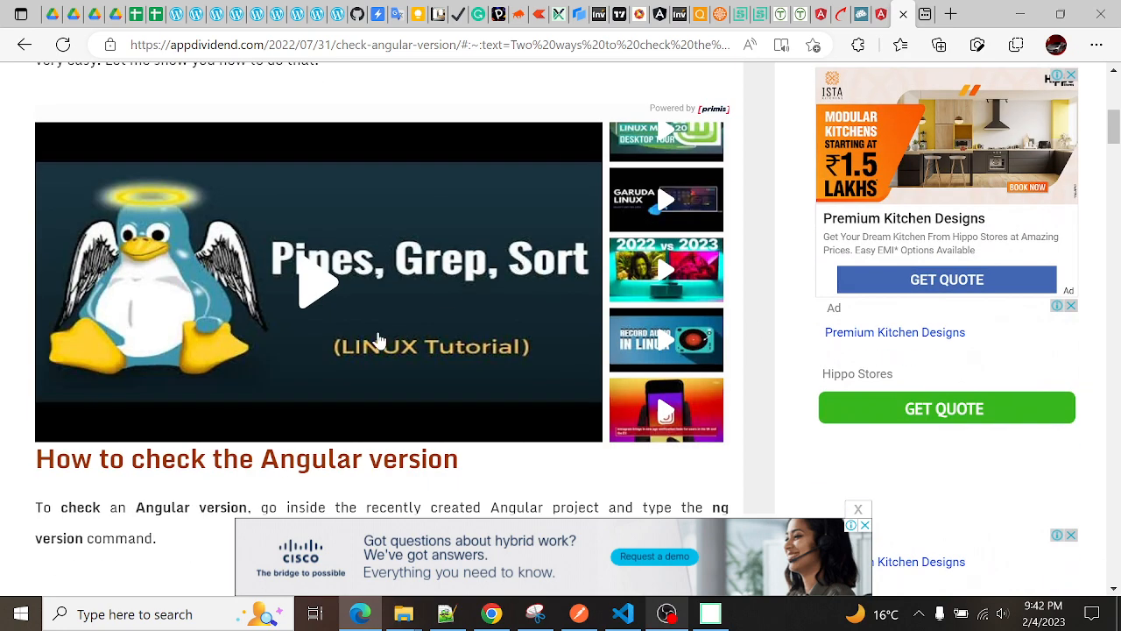
{"action": "scroll", "scroll_direction": "down", "scroll_amount": 3}
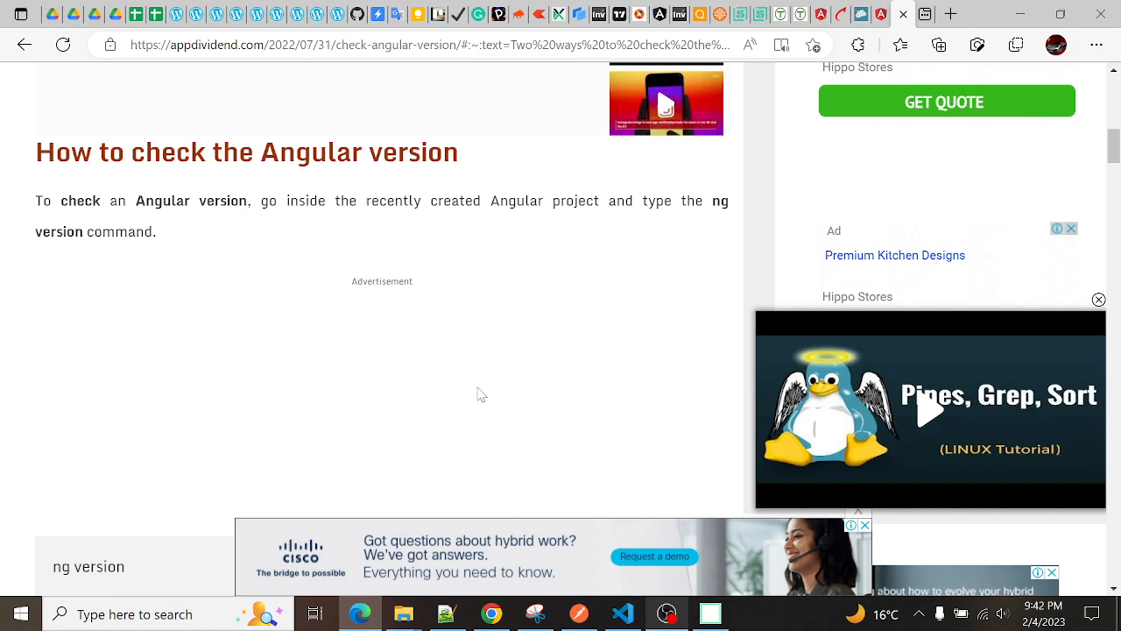
{"action": "scroll", "scroll_direction": "down", "scroll_amount": 3}
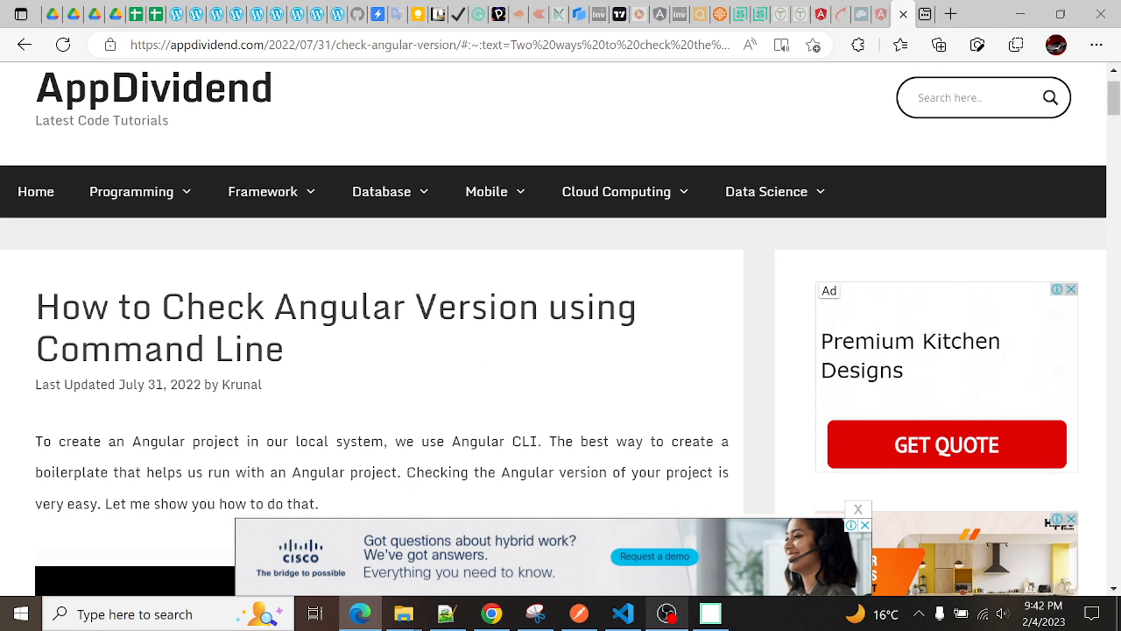
{"action": "scroll", "scroll_direction": "down", "scroll_amount": 3}
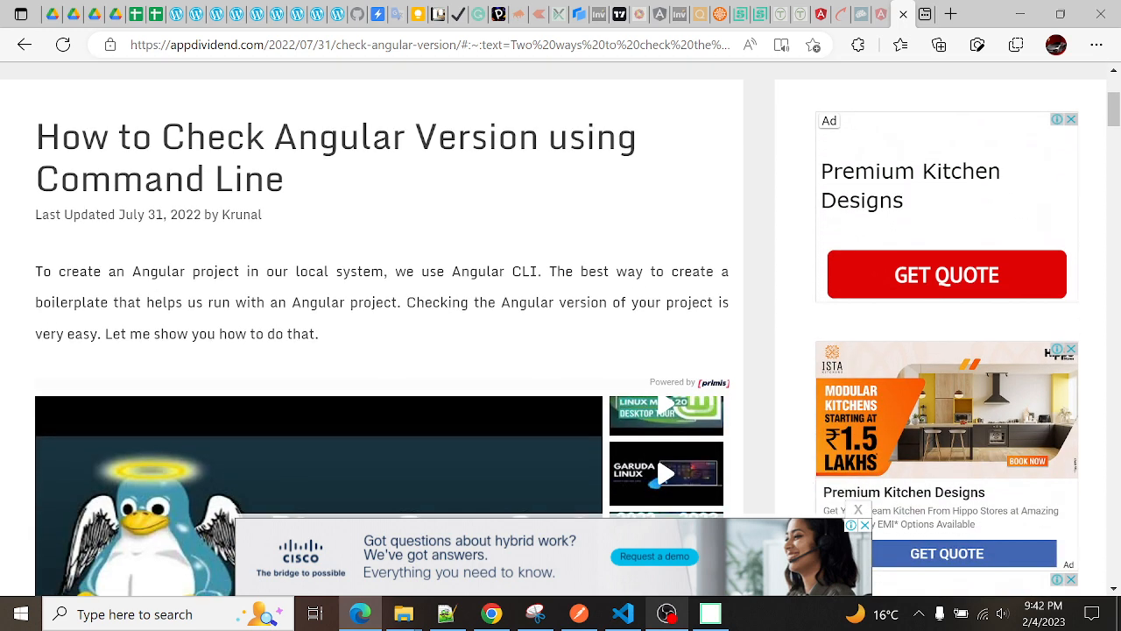
{"action": "scroll", "scroll_direction": "down", "scroll_amount": 3}
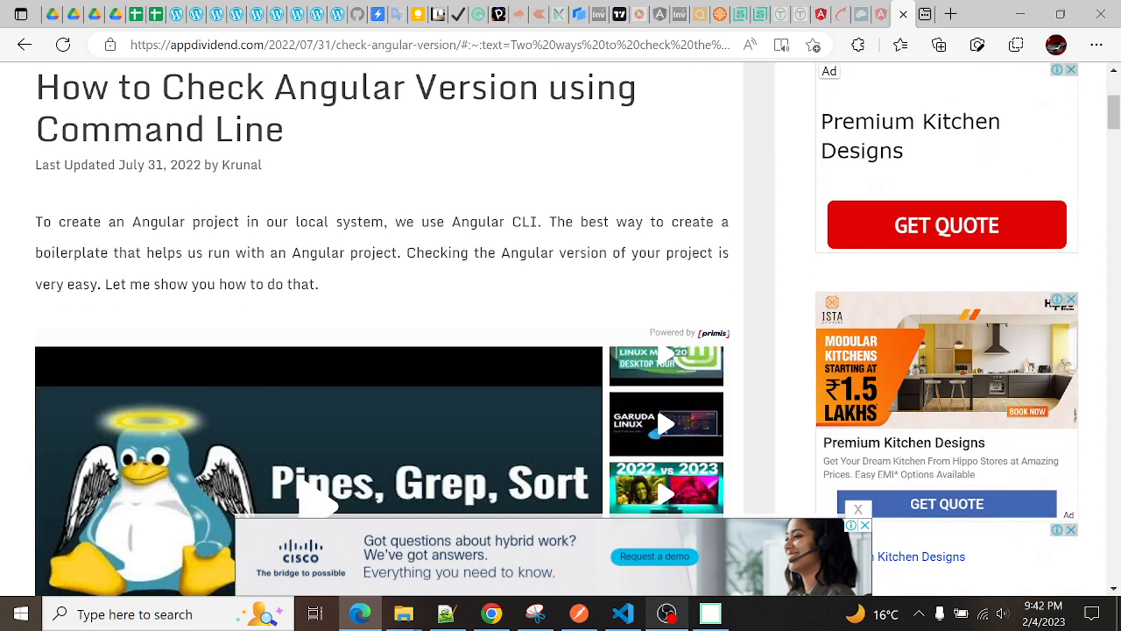
{"action": "scroll", "scroll_direction": "down", "scroll_amount": 3}
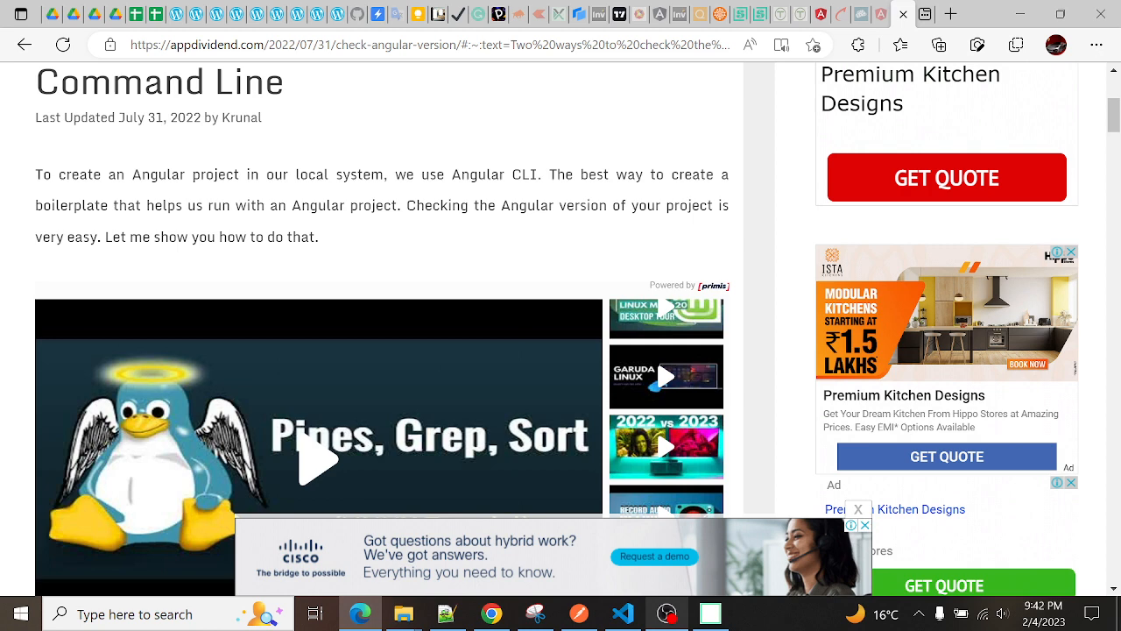
{"action": "mouse_move", "coordinate": [473, 269]}
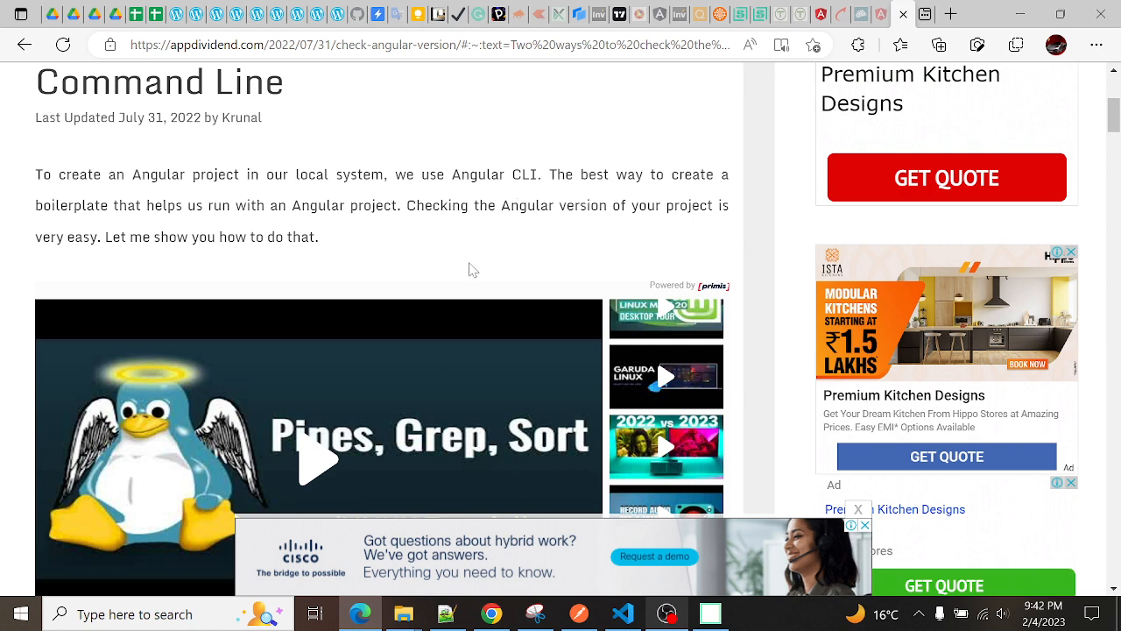
{"action": "scroll", "scroll_direction": "down", "scroll_amount": 3}
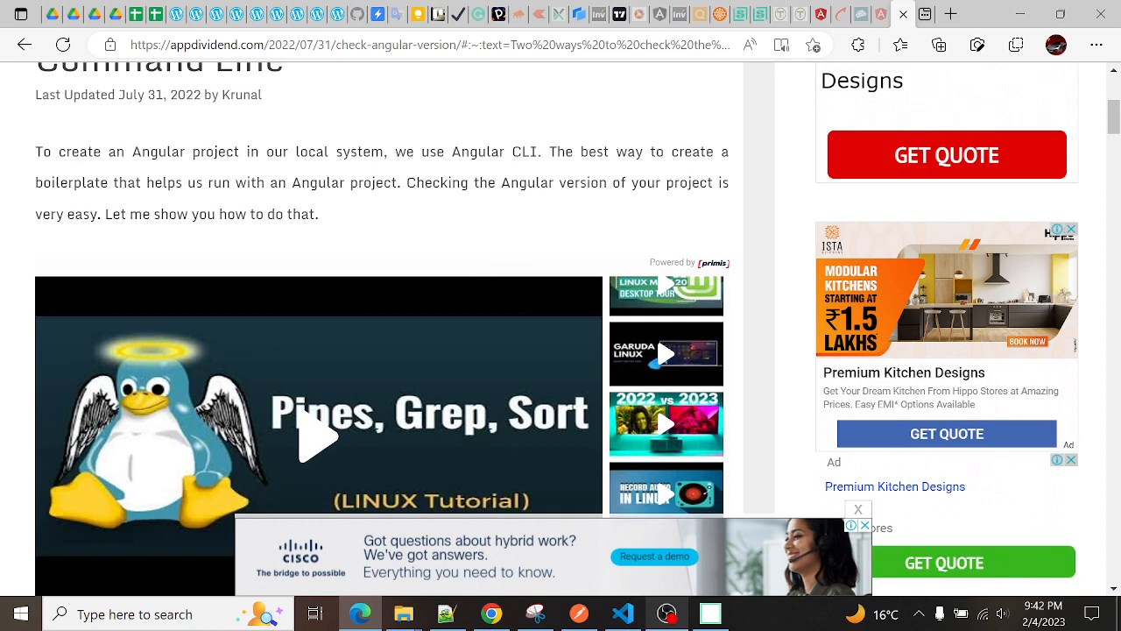
{"action": "mouse_move", "coordinate": [264, 241]}
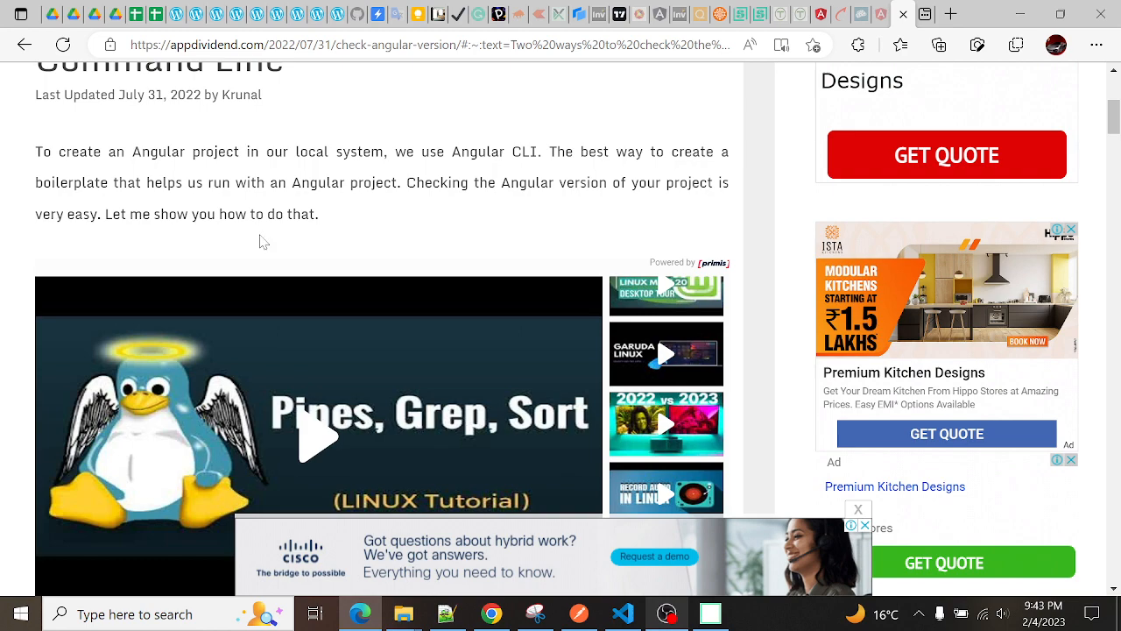
{"action": "scroll", "scroll_direction": "down", "scroll_amount": 3}
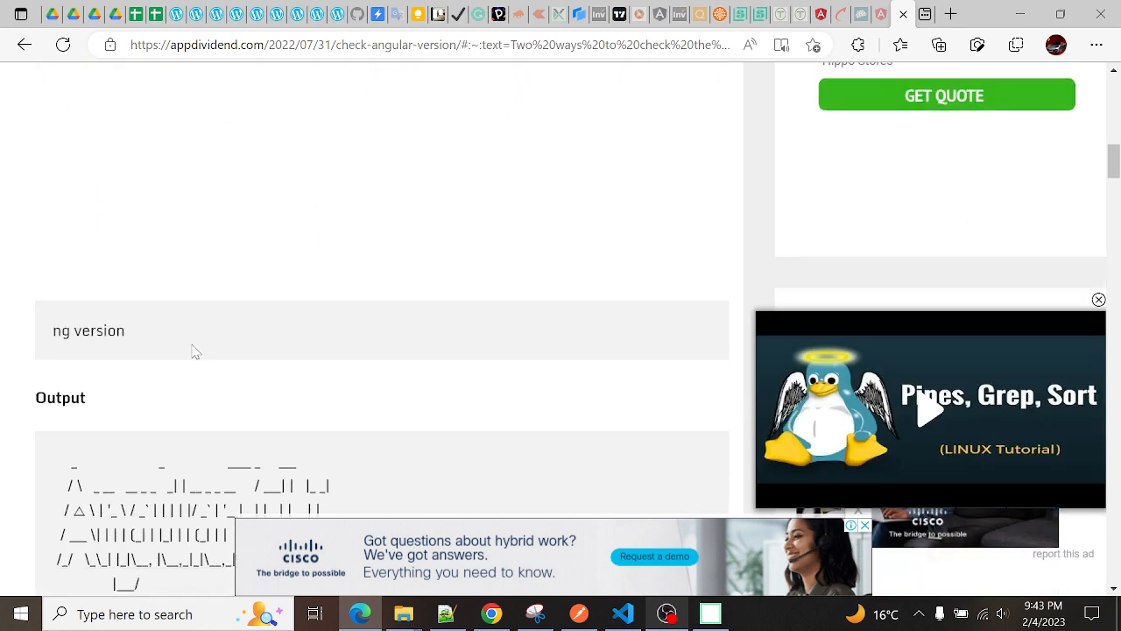
Run ng version in Command Prompt, reporting Angular CLI 14.1.2, Node 16.15.0 and npm 8.5.5
{"action": "double_click", "coordinate": [89, 330]}
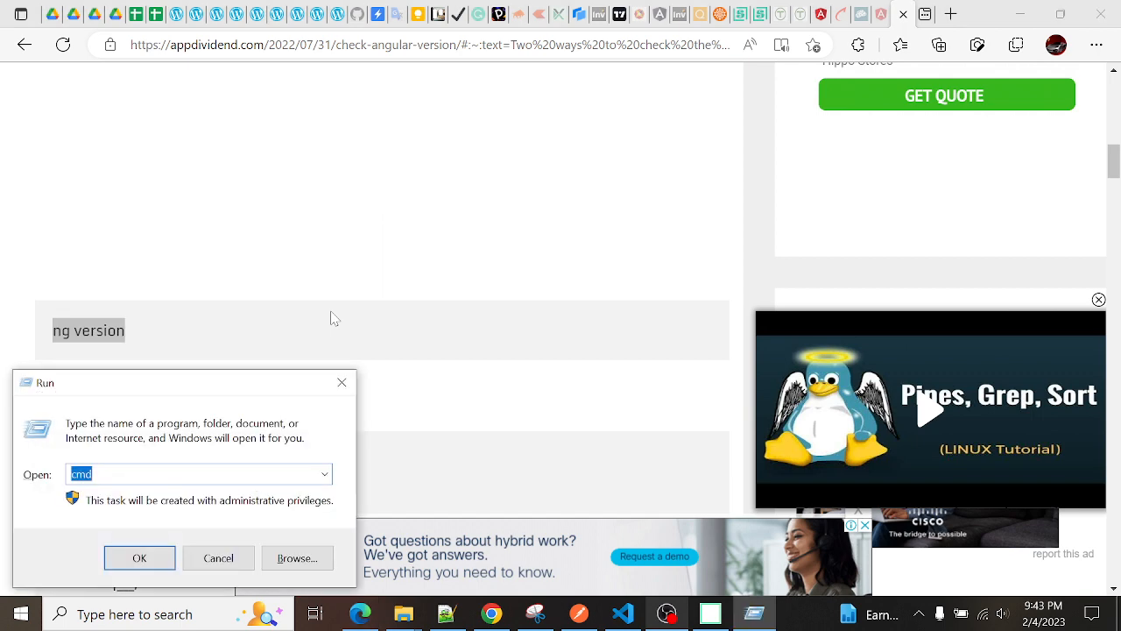
{"action": "left_click", "coordinate": [139, 558]}
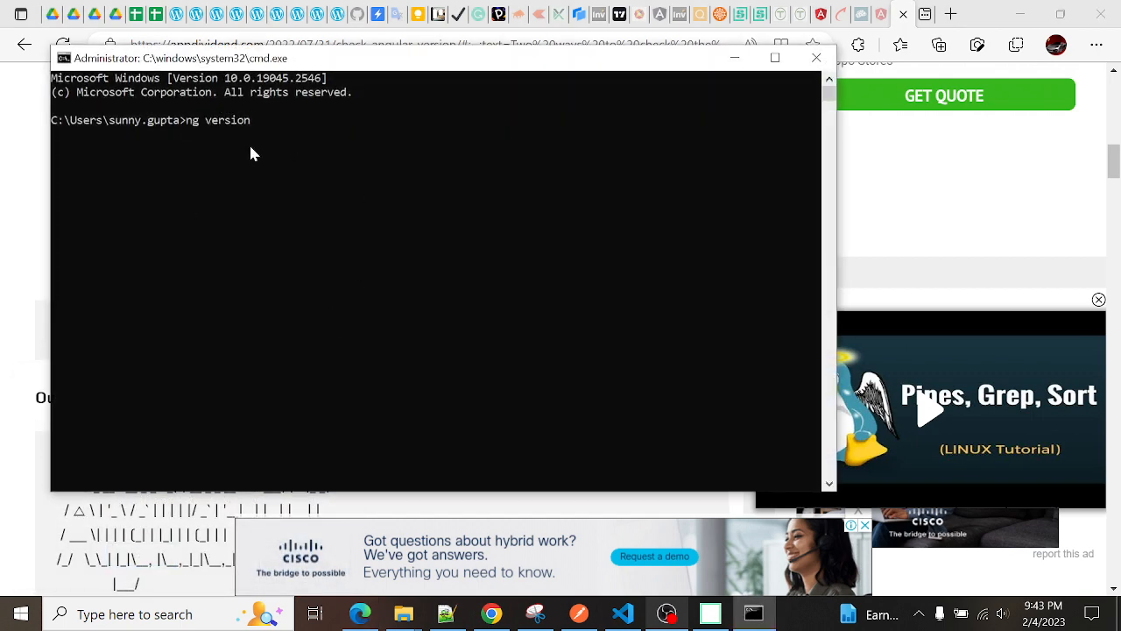
{"action": "key", "text": "enter"}
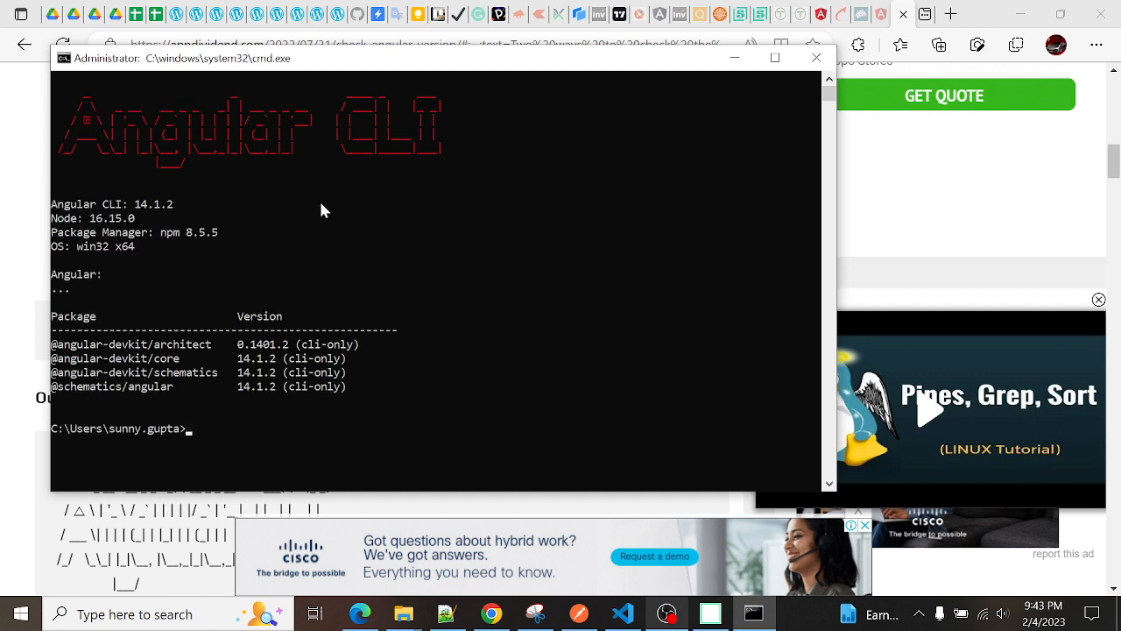
{"action": "mouse_move", "coordinate": [176, 331]}
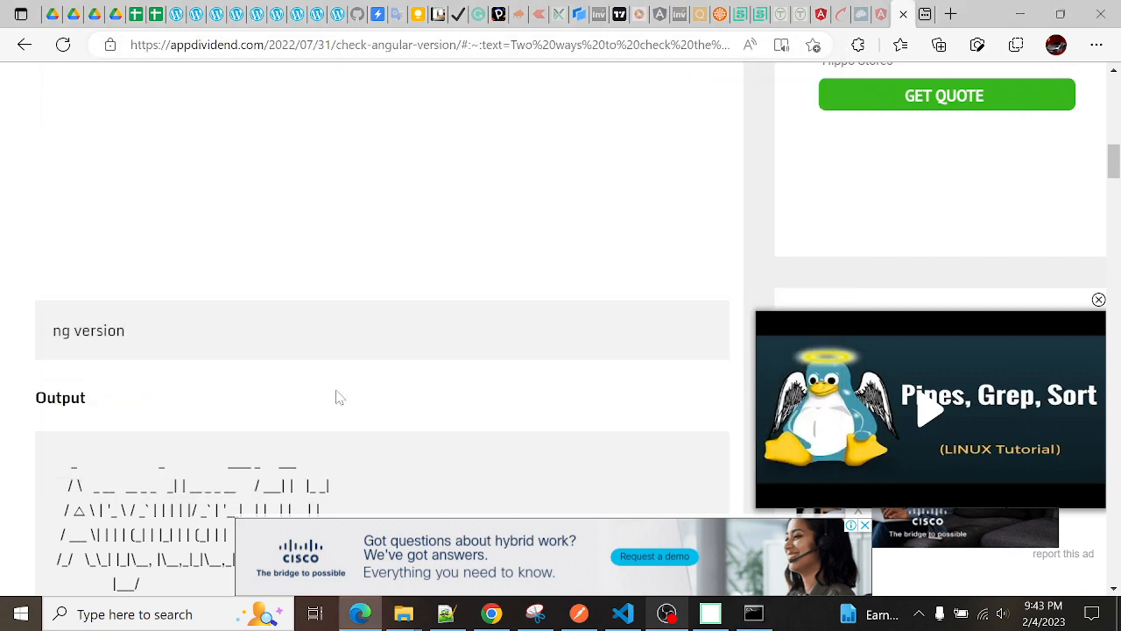
Note version 14.1.2 and scroll to the root-folder ng version example showing Angular CLI 10.0.0
{"action": "scroll", "scroll_direction": "down", "scroll_amount": 3}
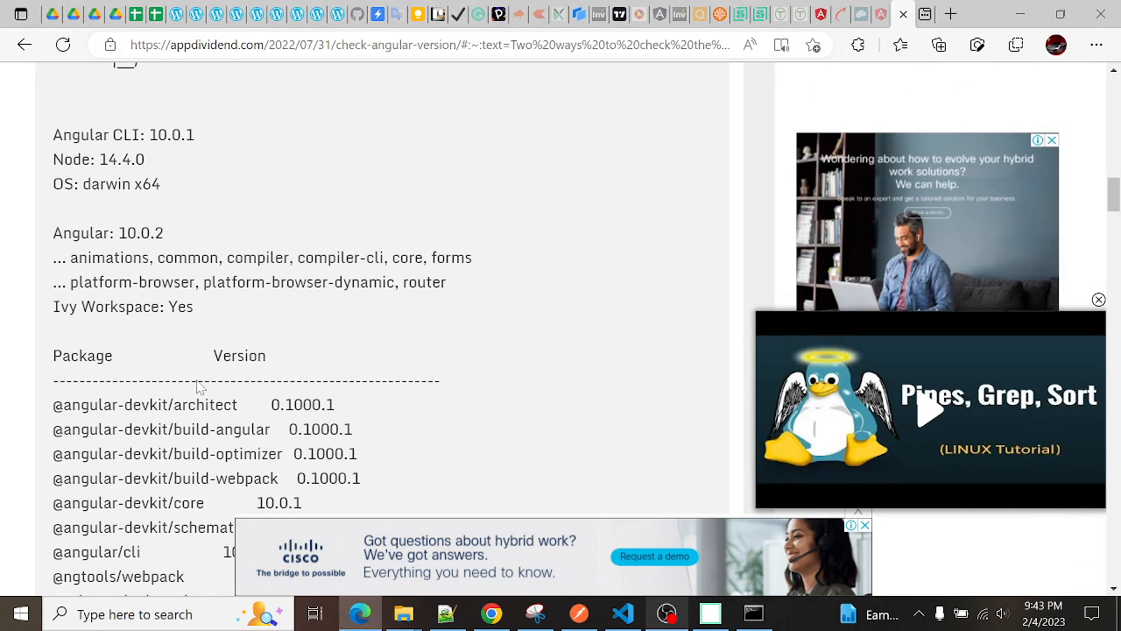
{"action": "scroll", "scroll_direction": "down", "scroll_amount": 3}
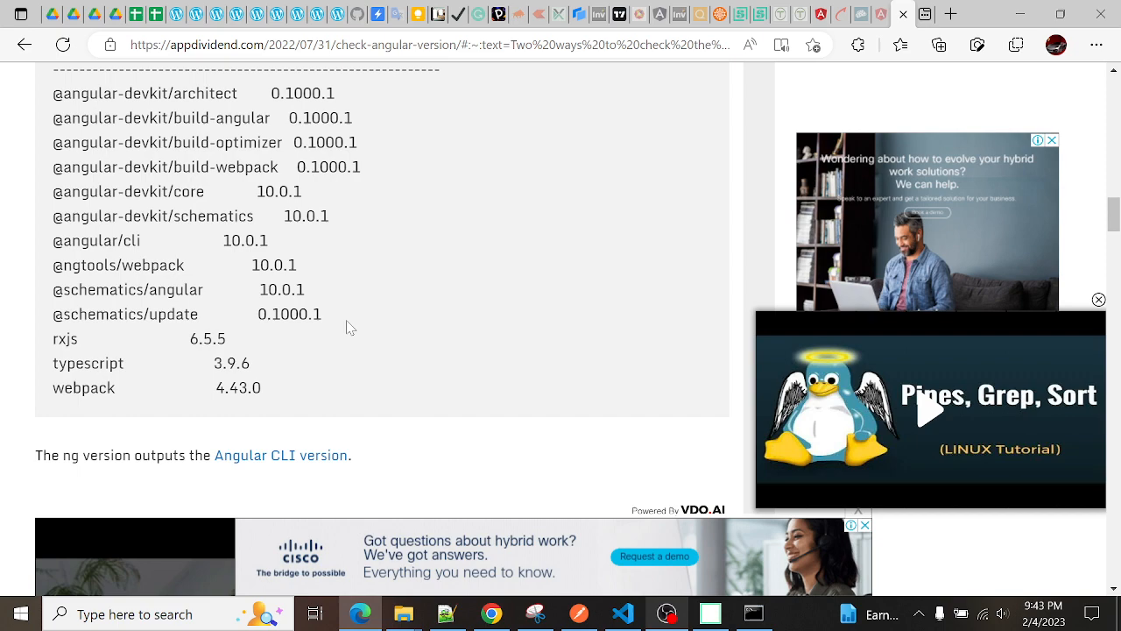
{"action": "scroll", "scroll_direction": "down", "scroll_amount": 3}
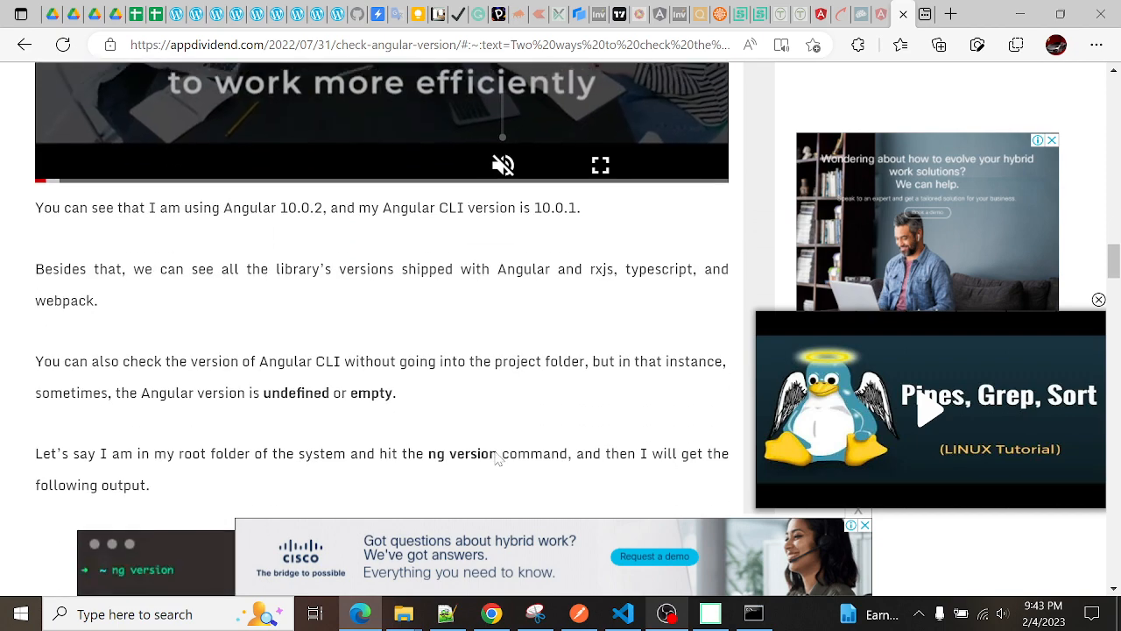
{"action": "scroll", "scroll_direction": "down", "scroll_amount": 3}
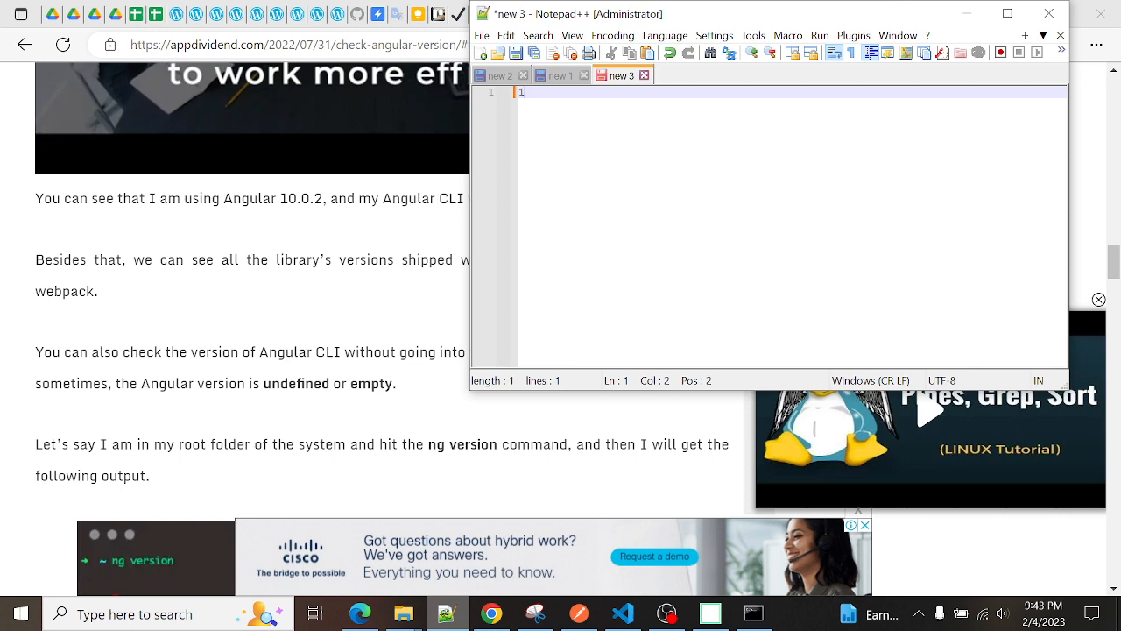
{"action": "type", "text": "14.1.2"}
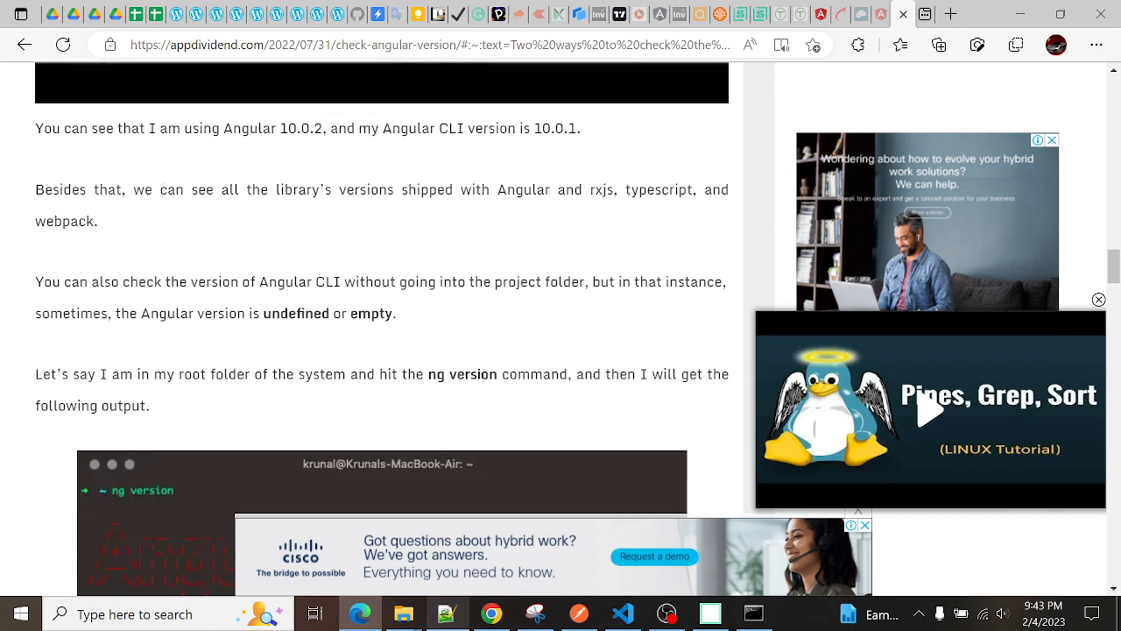
{"action": "scroll", "scroll_direction": "down", "scroll_amount": 3}
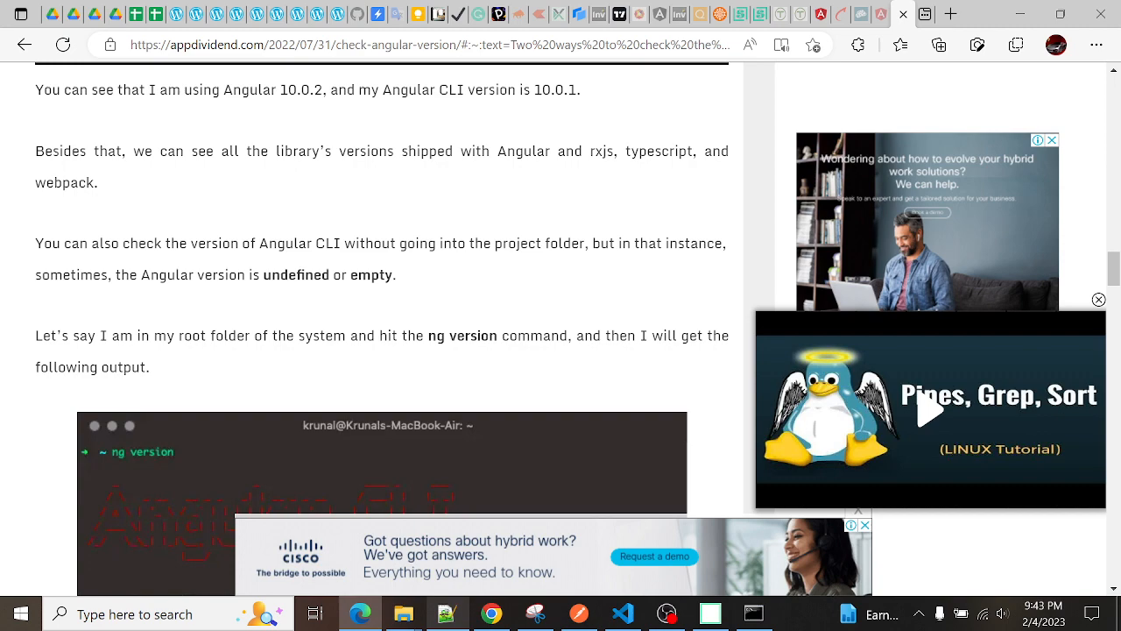
{"action": "scroll", "scroll_direction": "down", "scroll_amount": 3}
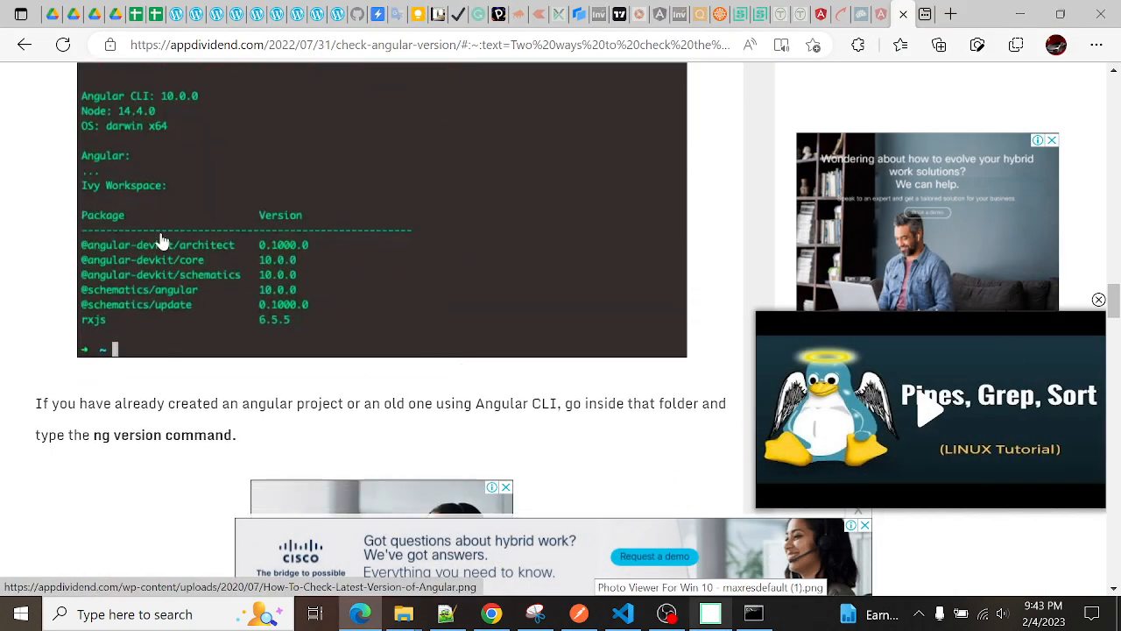
Scroll to the article's versioning section on major.minor.patch numbering
{"action": "scroll", "scroll_direction": "down", "scroll_amount": 3}
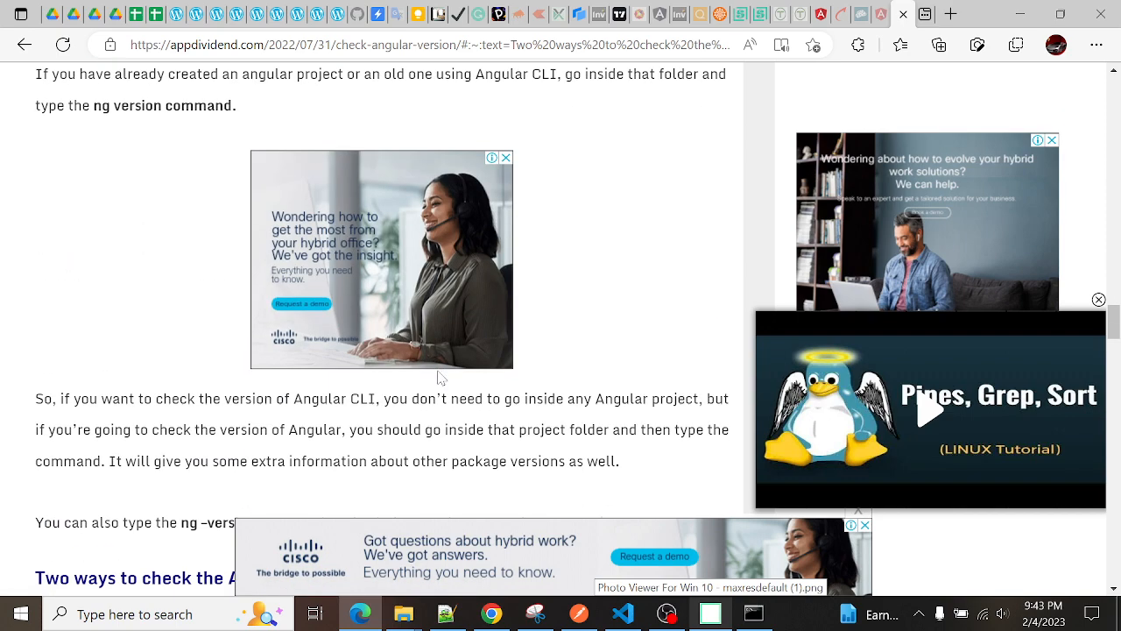
{"action": "scroll", "scroll_direction": "down", "scroll_amount": 3}
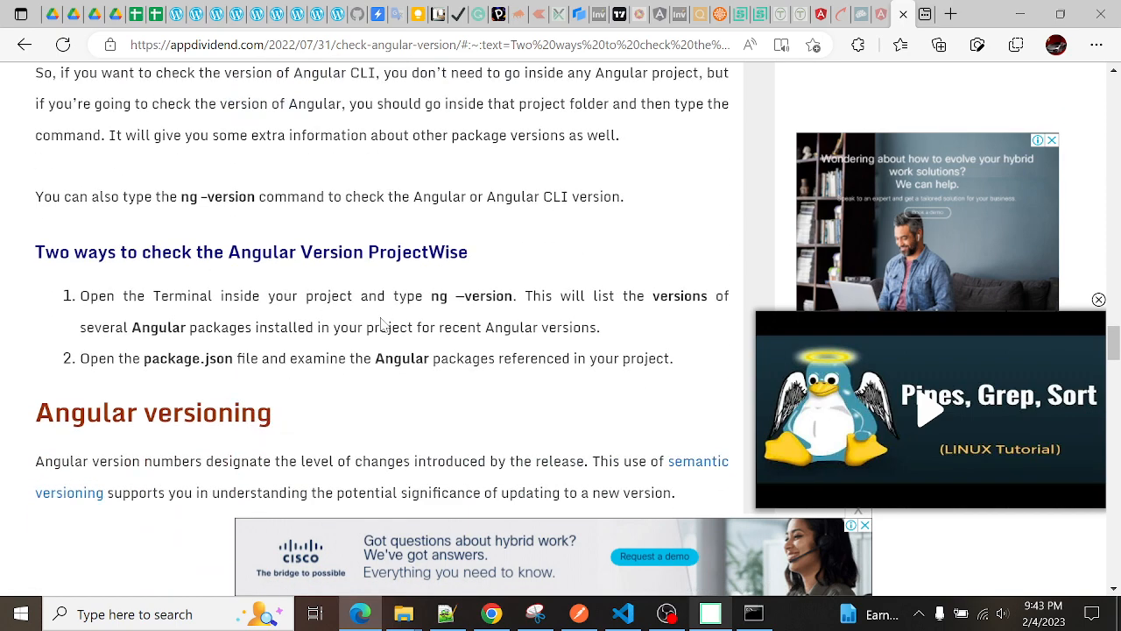
{"action": "scroll", "scroll_direction": "down", "scroll_amount": 3}
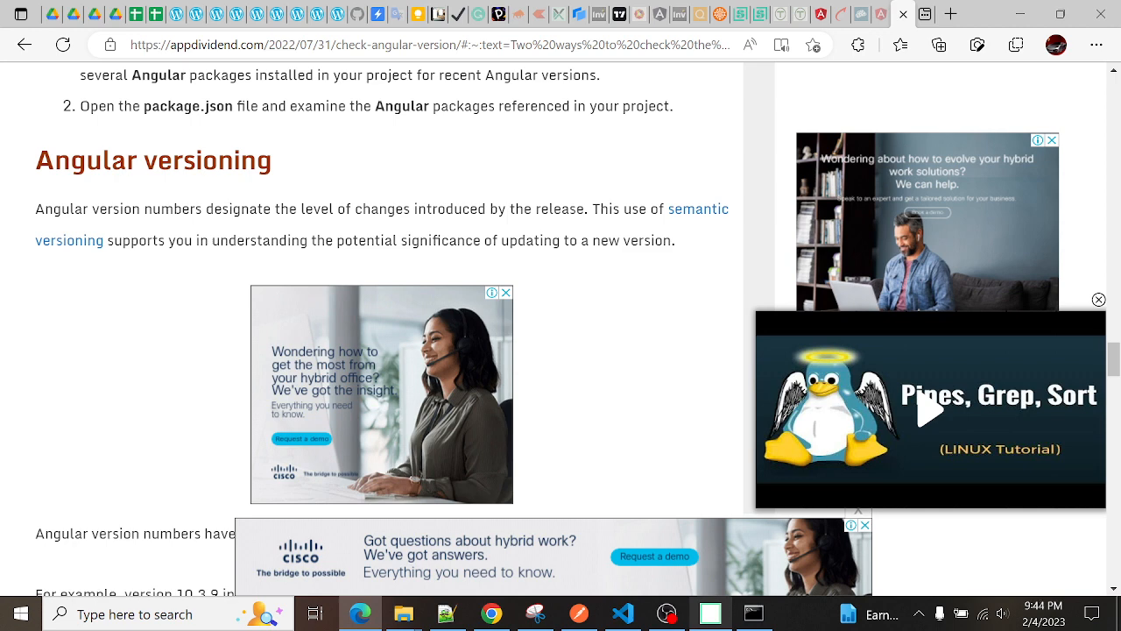
{"action": "scroll", "scroll_direction": "down", "scroll_amount": 3}
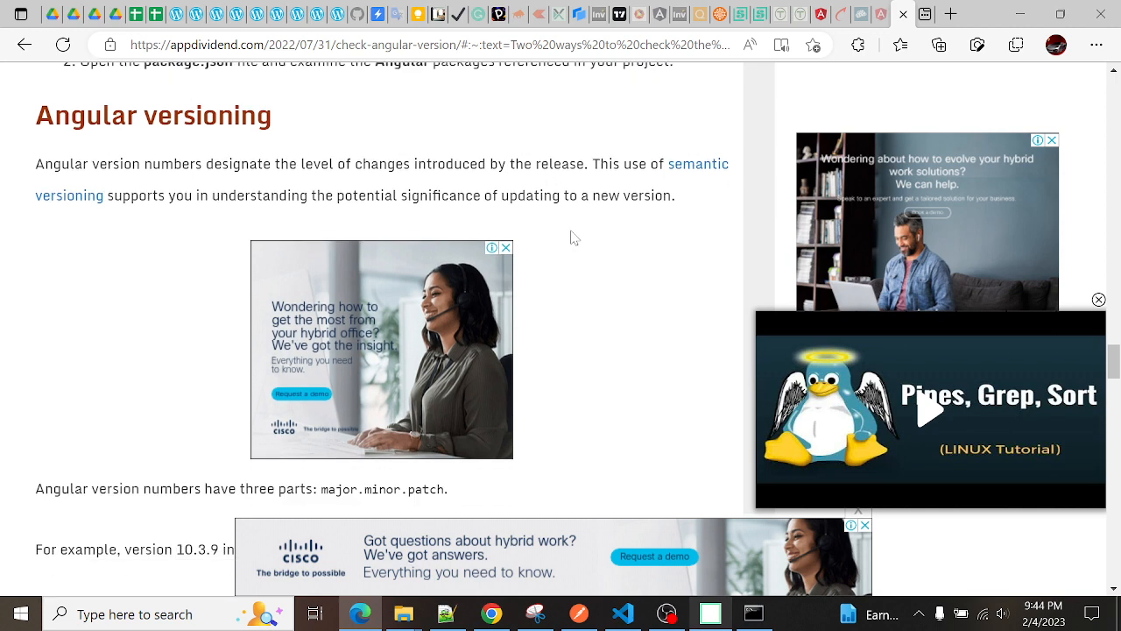
{"action": "scroll", "scroll_direction": "down", "scroll_amount": 3}
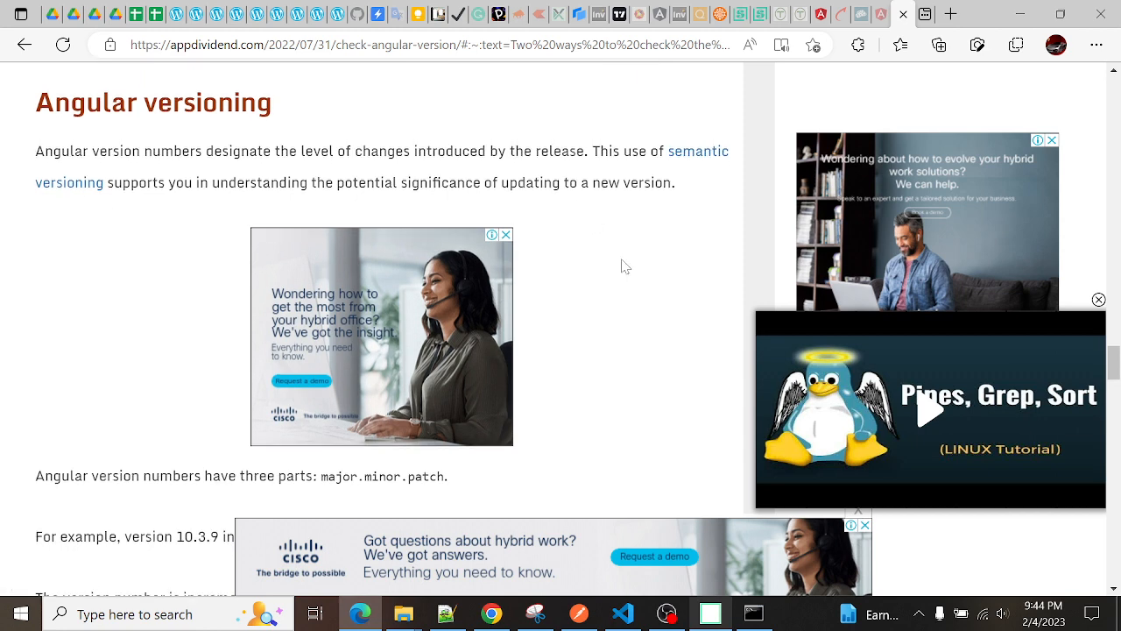
{"action": "scroll", "scroll_direction": "down", "scroll_amount": 3}
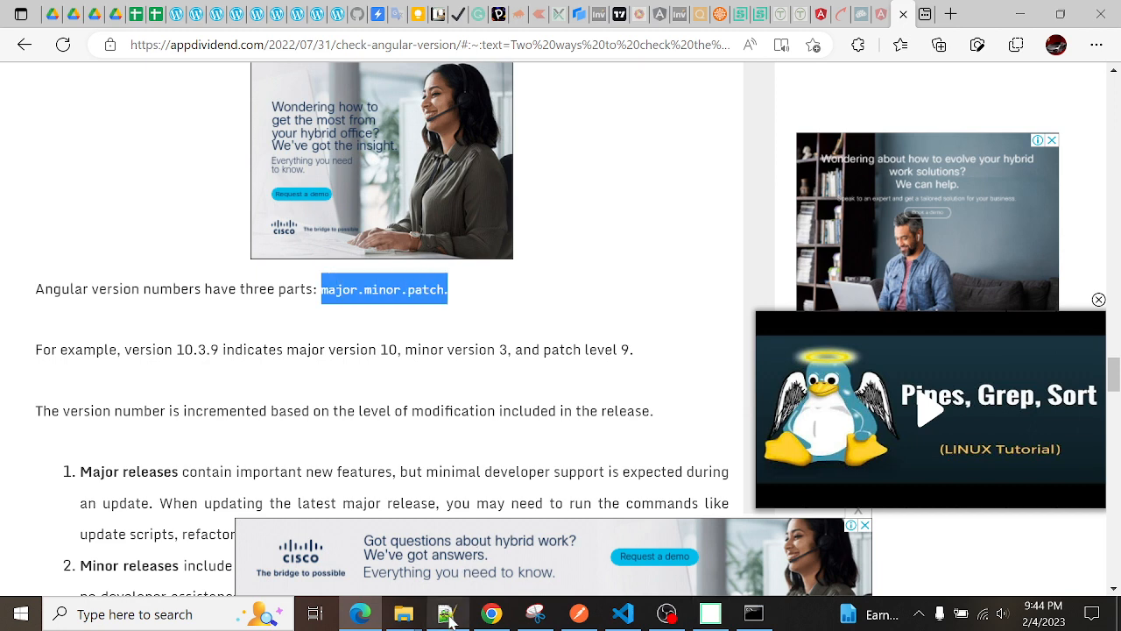
Check the Notepad++ notes pairing 14.1.2 with major.minor.patch, then return to Edge
{"action": "left_click", "coordinate": [447, 613]}
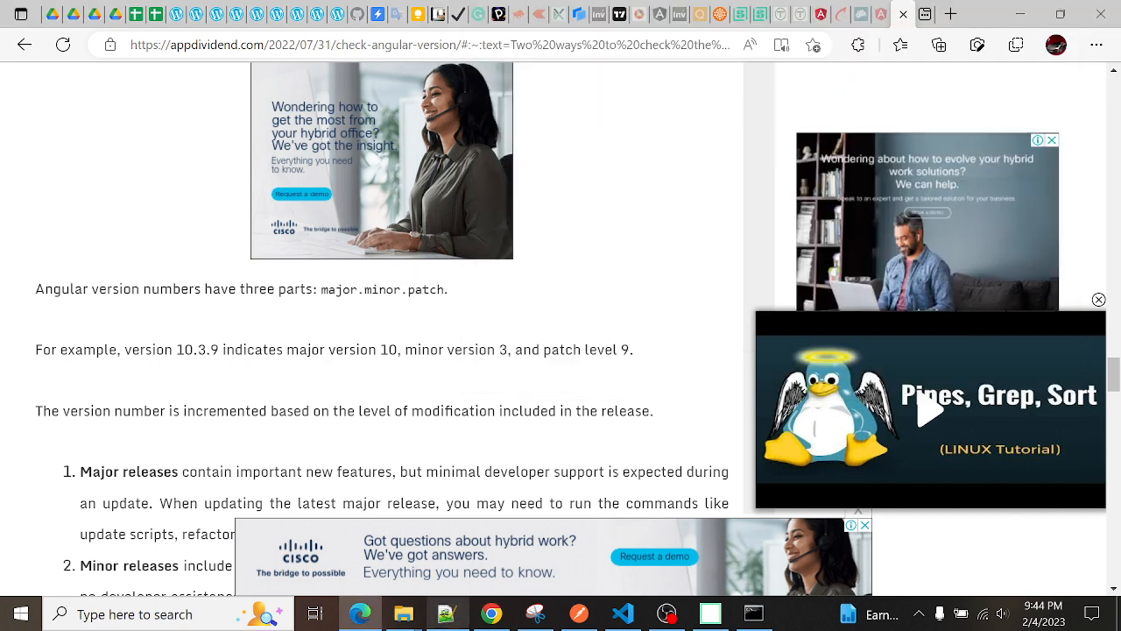
{"action": "scroll", "scroll_direction": "down", "scroll_amount": 3}
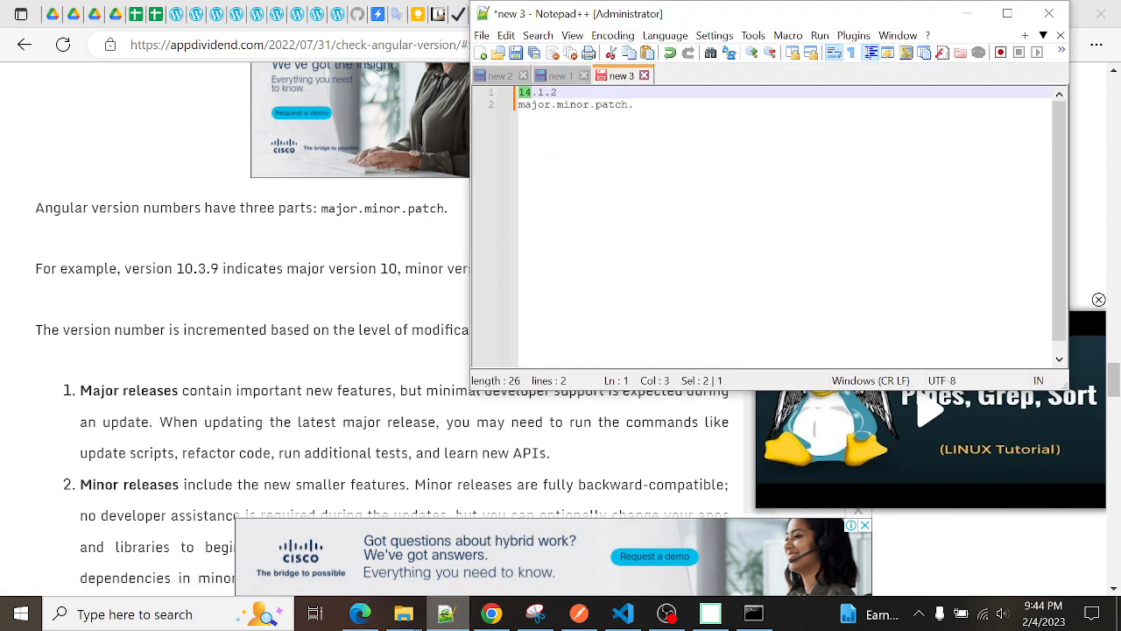
{"action": "double_click", "coordinate": [611, 105]}
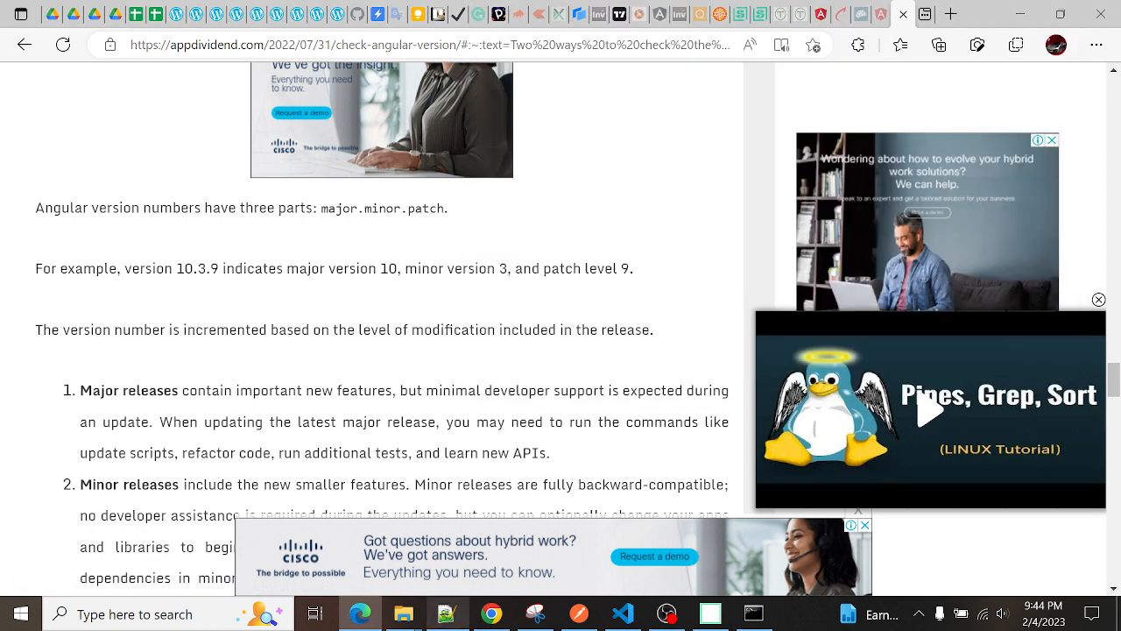
Scroll down until the major, minor and patch release descriptions are all visible
{"action": "scroll", "scroll_direction": "down", "scroll_amount": 3}
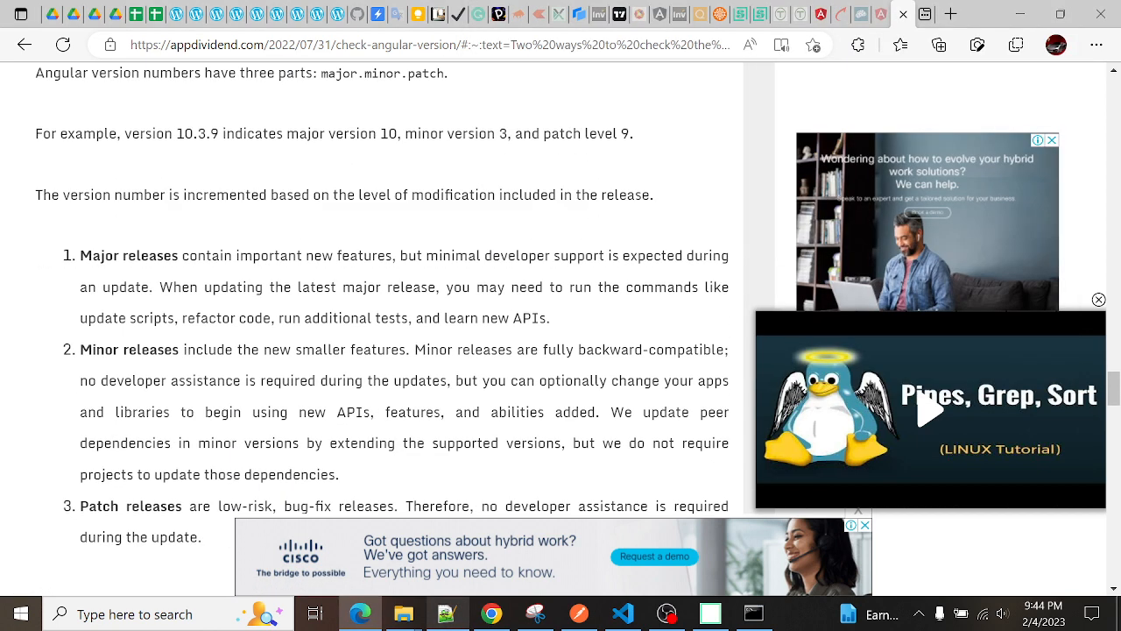
{"action": "scroll", "scroll_direction": "down", "scroll_amount": 3}
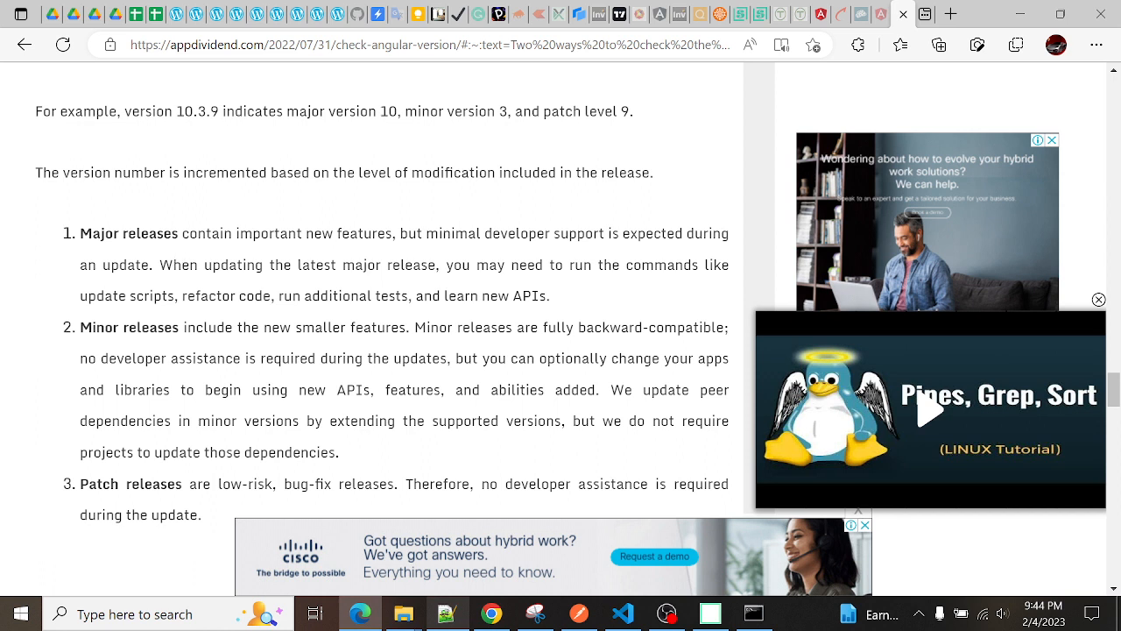
{"action": "mouse_move", "coordinate": [428, 345]}
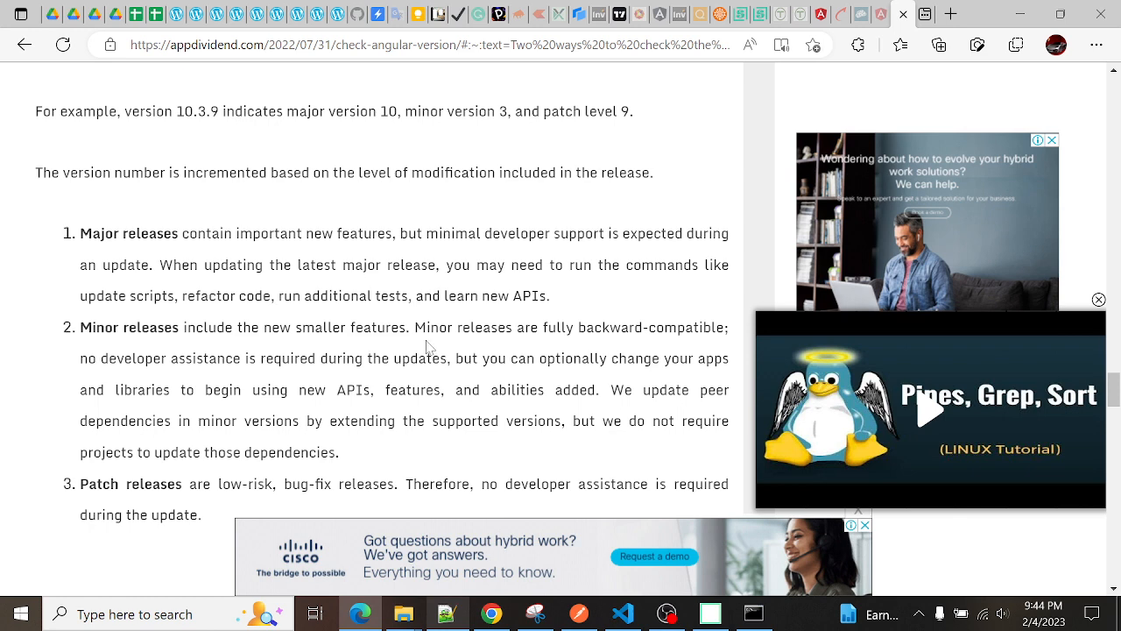
{"action": "scroll", "scroll_direction": "down", "scroll_amount": 3}
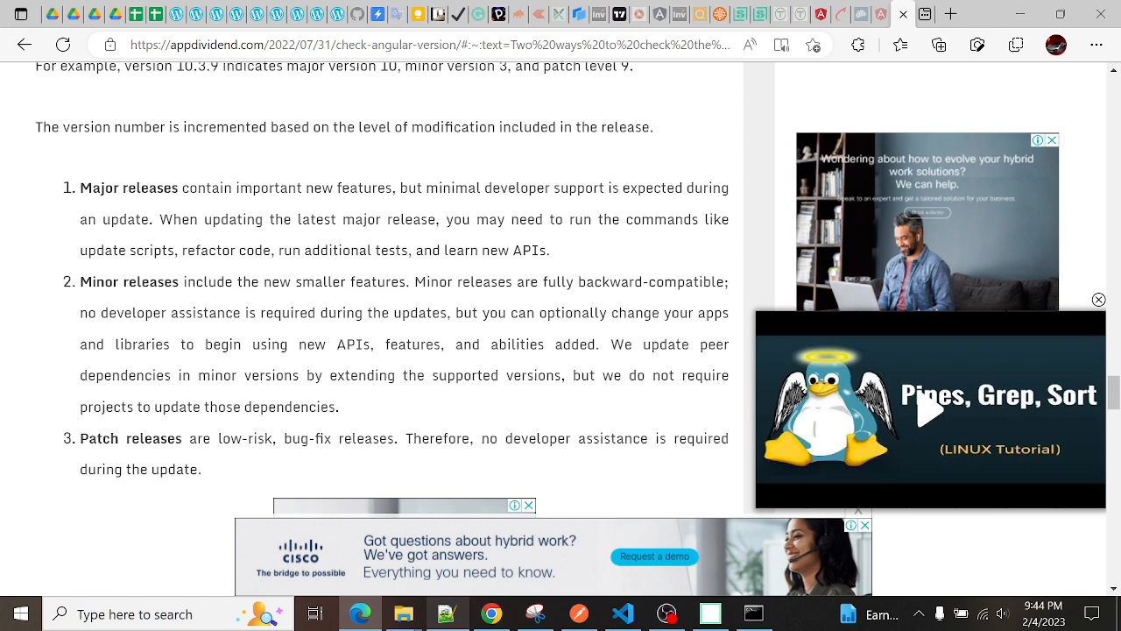
{"action": "mouse_move", "coordinate": [560, 257]}
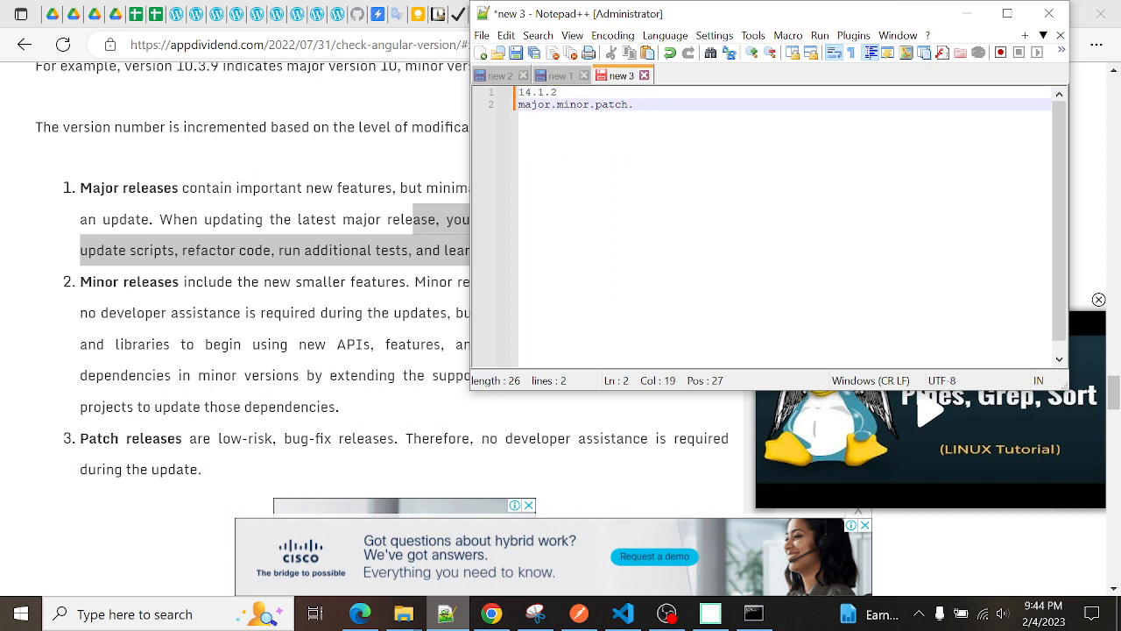
Focus the major.minor.patch line in the Notepad++ notes before returning to the article
{"action": "left_click", "coordinate": [537, 91]}
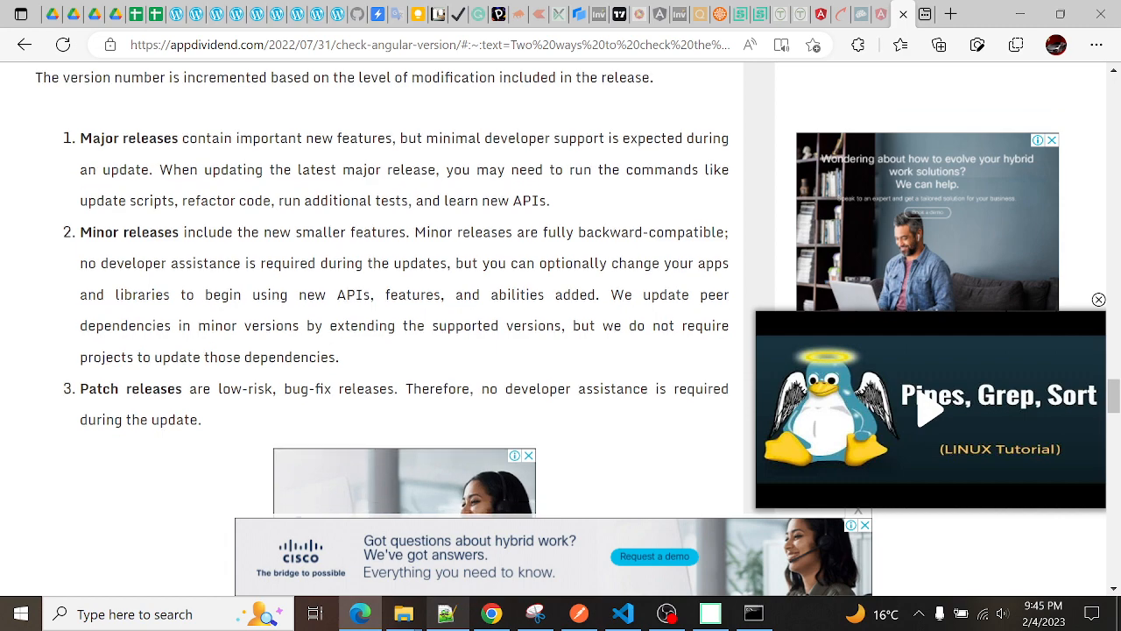
Scroll to the release frequency section: majors every six months, 1-3 minors, near-weekly patches
{"action": "scroll", "scroll_direction": "down", "scroll_amount": 3}
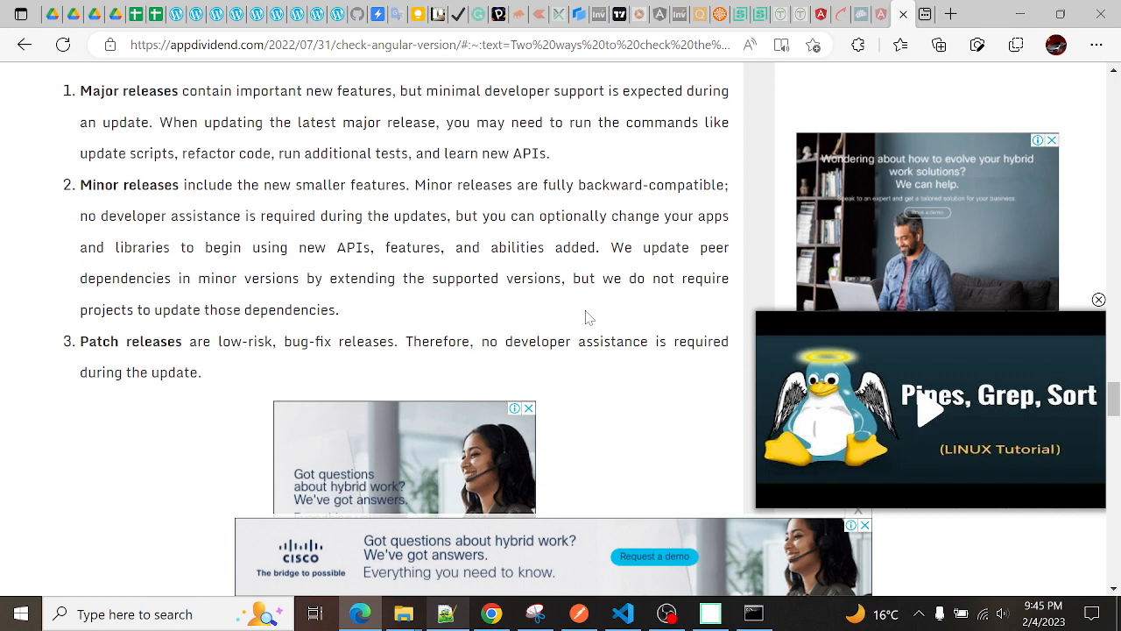
{"action": "scroll", "scroll_direction": "down", "scroll_amount": 3}
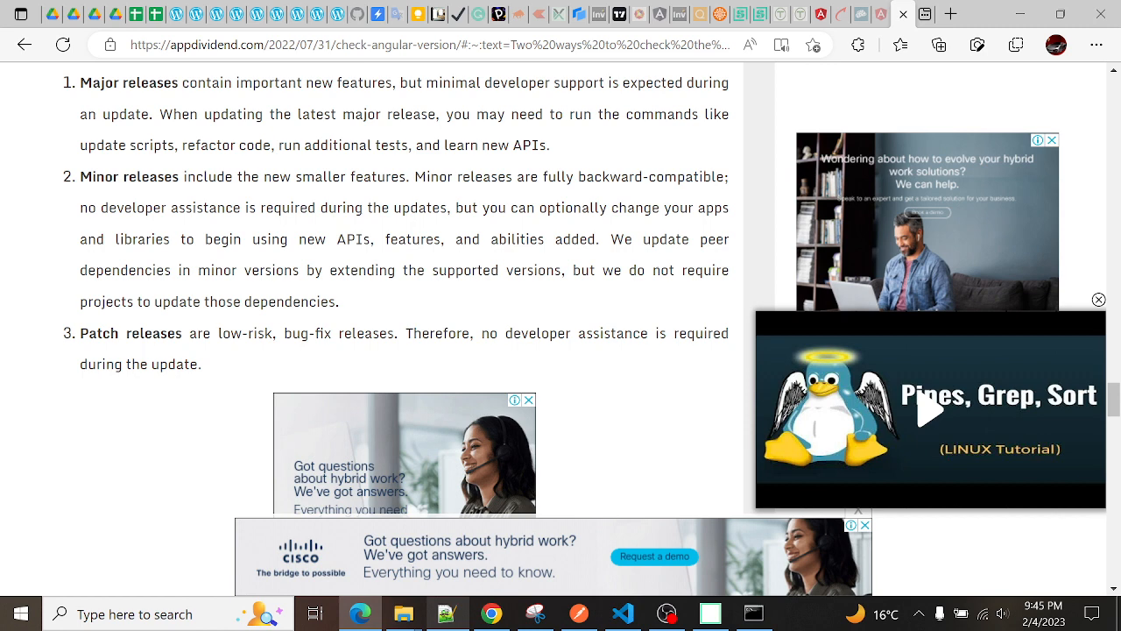
{"action": "scroll", "scroll_direction": "down", "scroll_amount": 3}
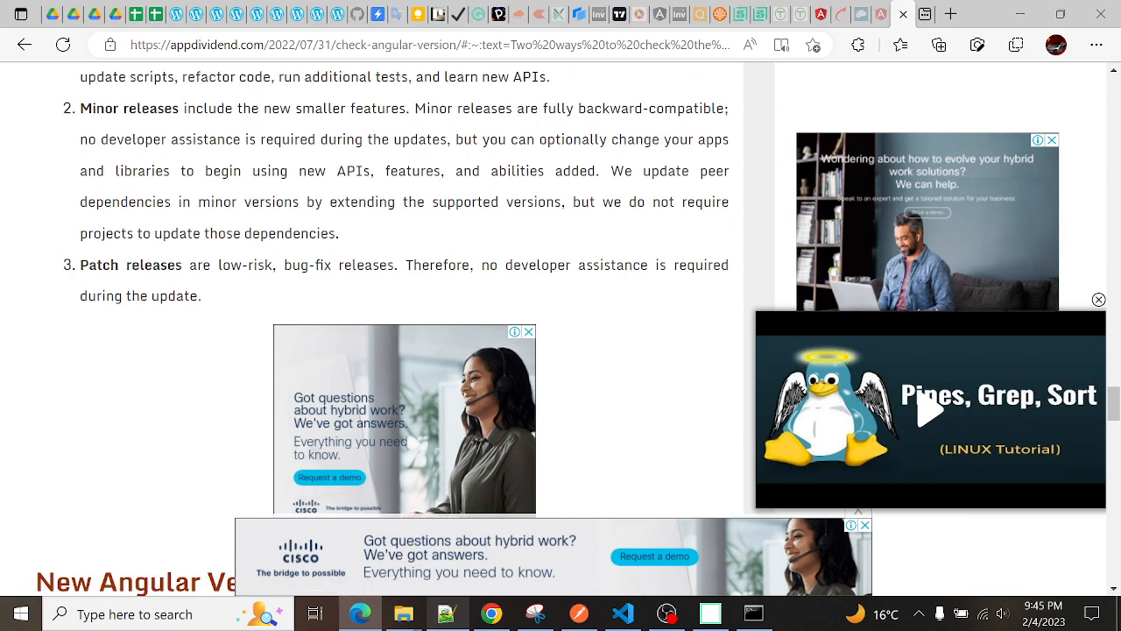
{"action": "scroll", "scroll_direction": "down", "scroll_amount": 3}
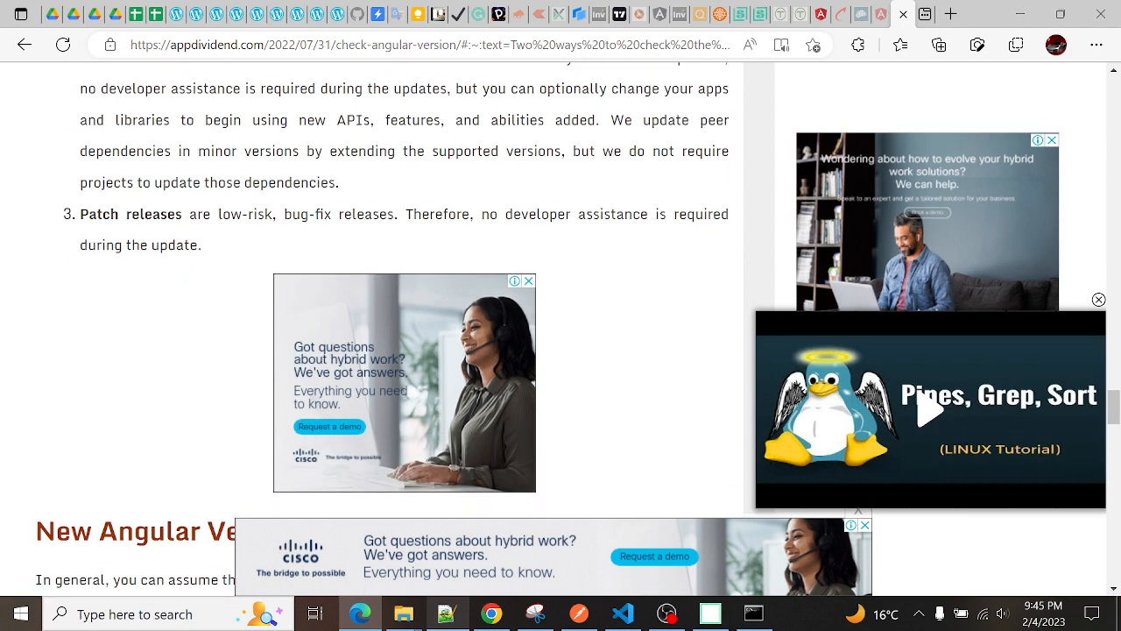
{"action": "scroll", "scroll_direction": "down", "scroll_amount": 3}
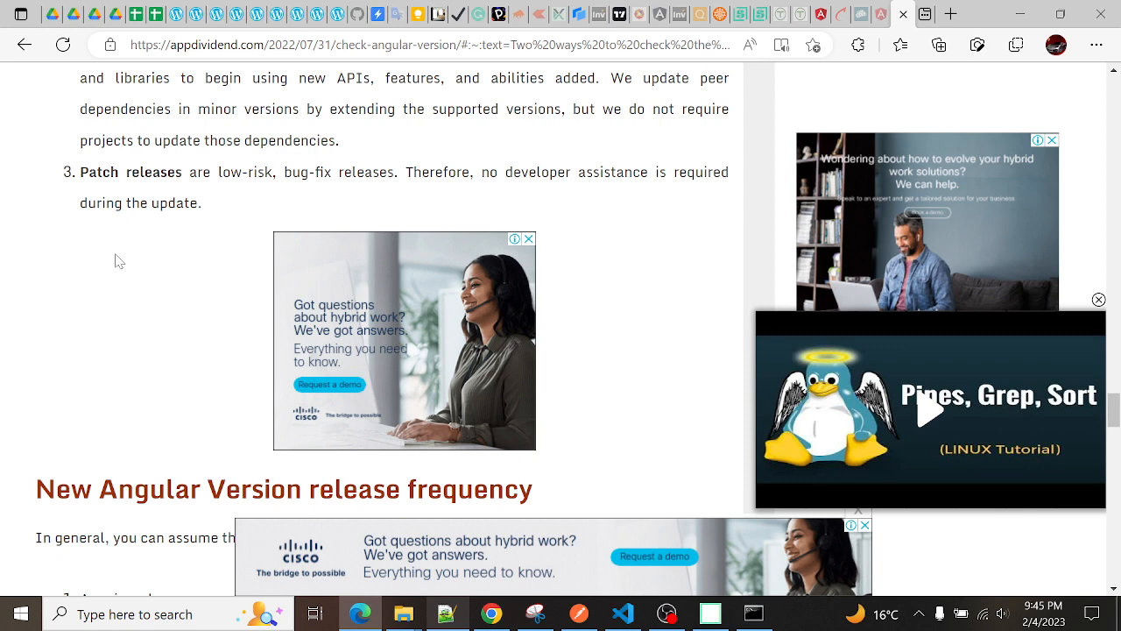
{"action": "scroll", "scroll_direction": "down", "scroll_amount": 3}
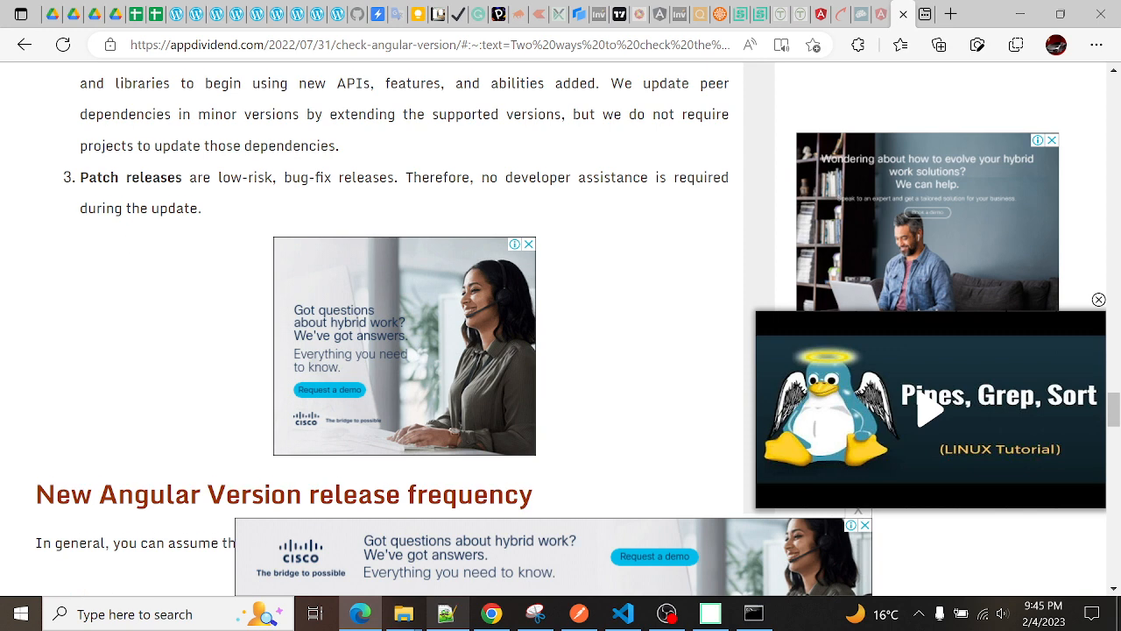
{"action": "scroll", "scroll_direction": "down", "scroll_amount": 3}
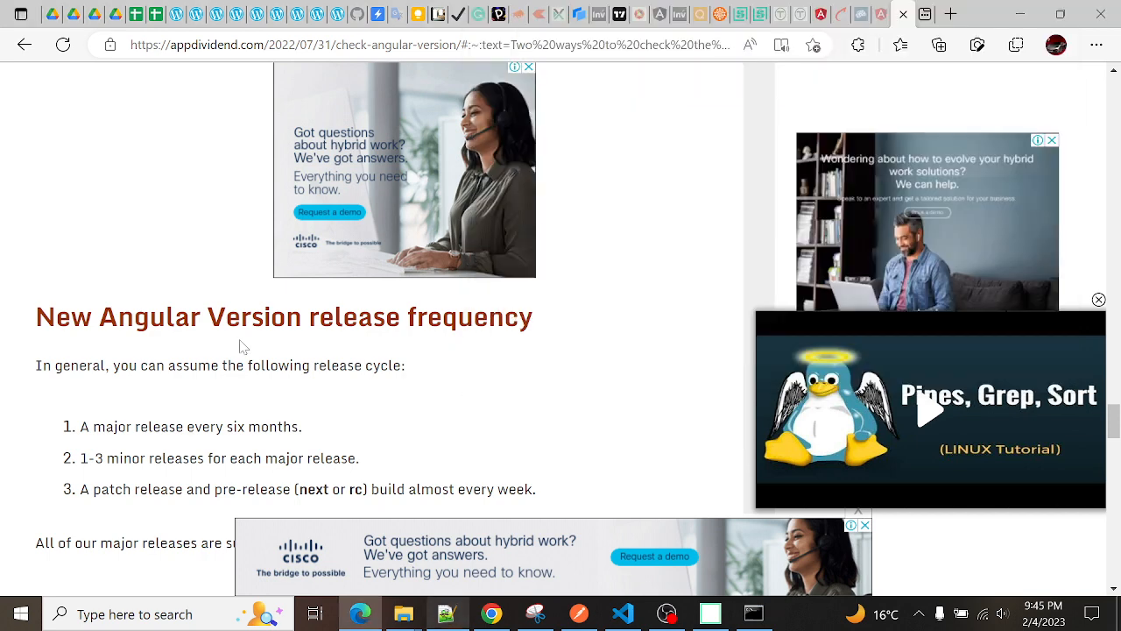
Scroll to the 18-month support policy of six months active and twelve months LTS
{"action": "scroll", "scroll_direction": "down", "scroll_amount": 3}
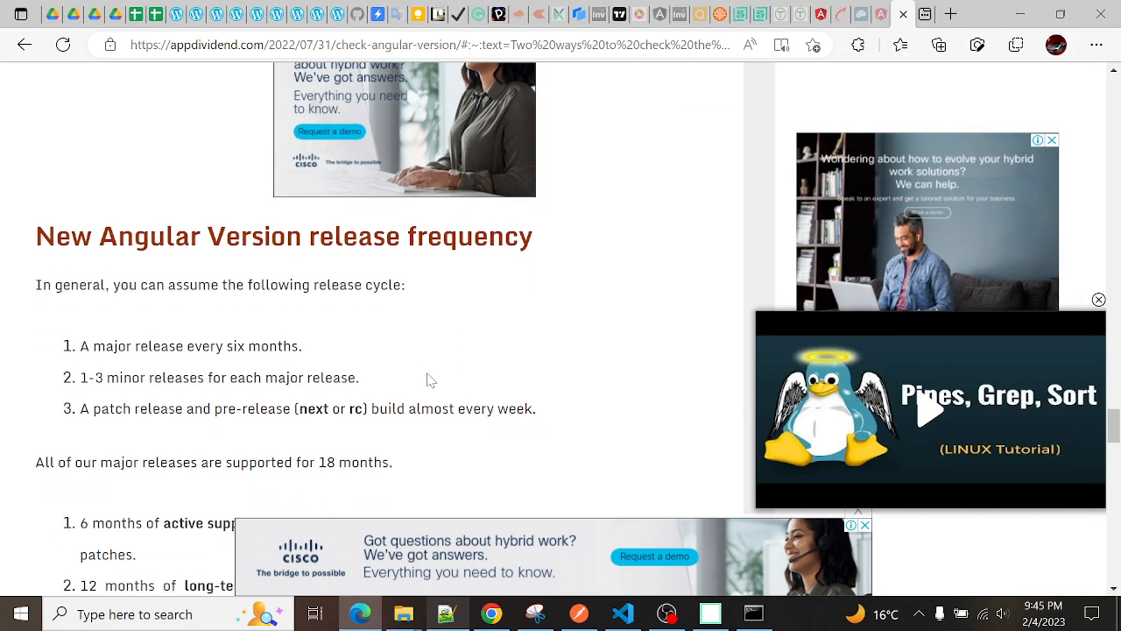
{"action": "scroll", "scroll_direction": "down", "scroll_amount": 3}
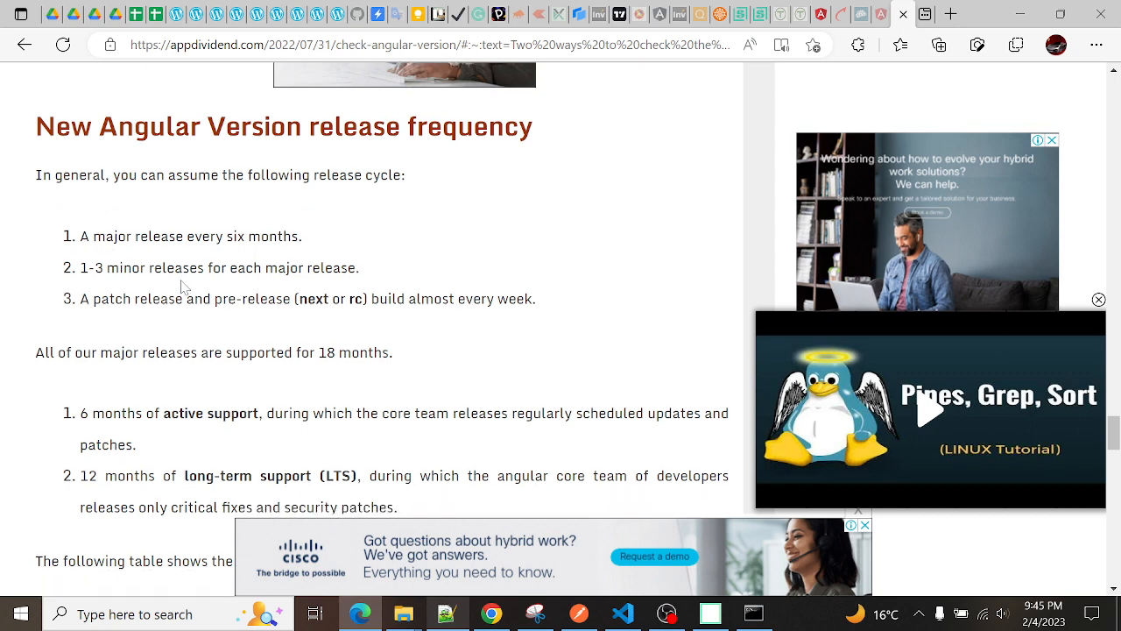
{"action": "scroll", "scroll_direction": "down", "scroll_amount": 3}
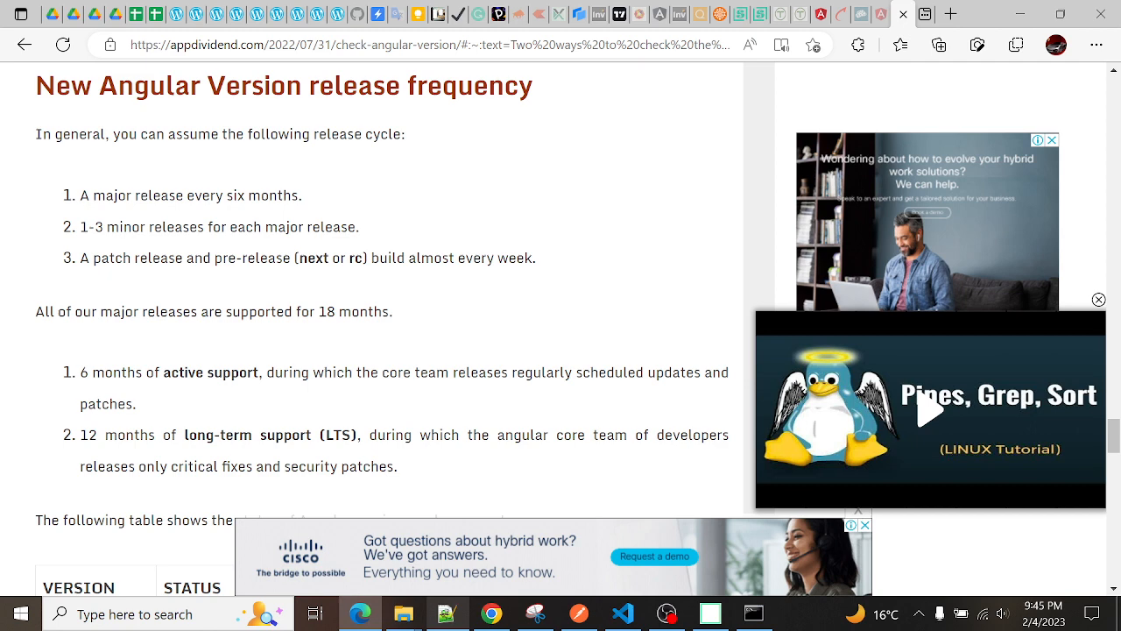
{"action": "scroll", "scroll_direction": "down", "scroll_amount": 3}
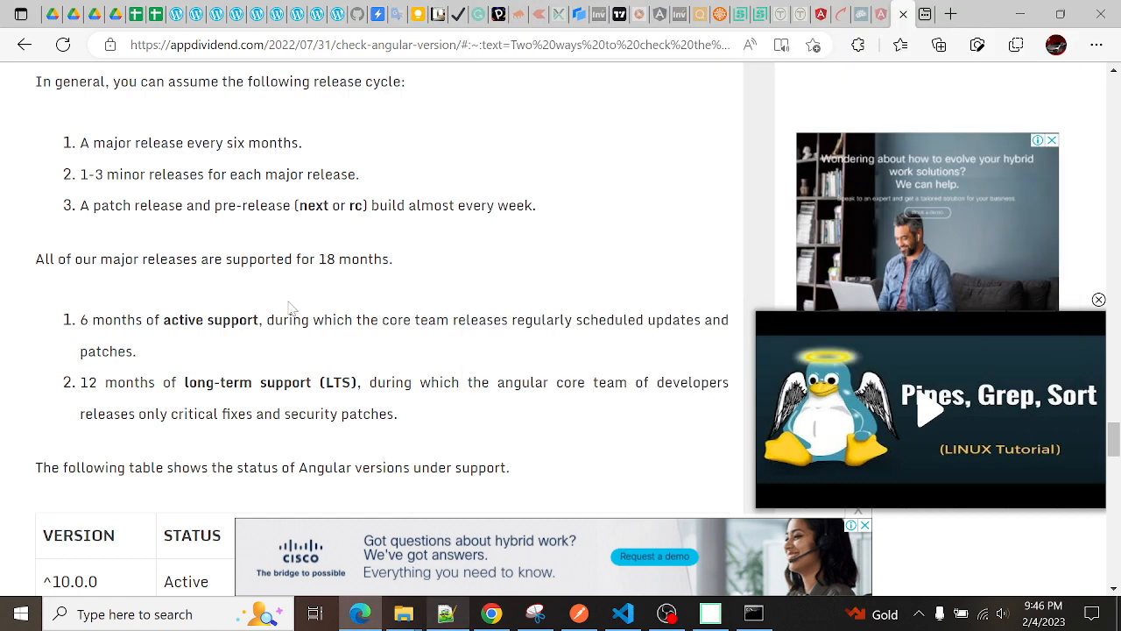
Scroll past the version support table to the reactions, then drag back to the Angular CLI note
{"action": "scroll", "scroll_direction": "down", "scroll_amount": 3}
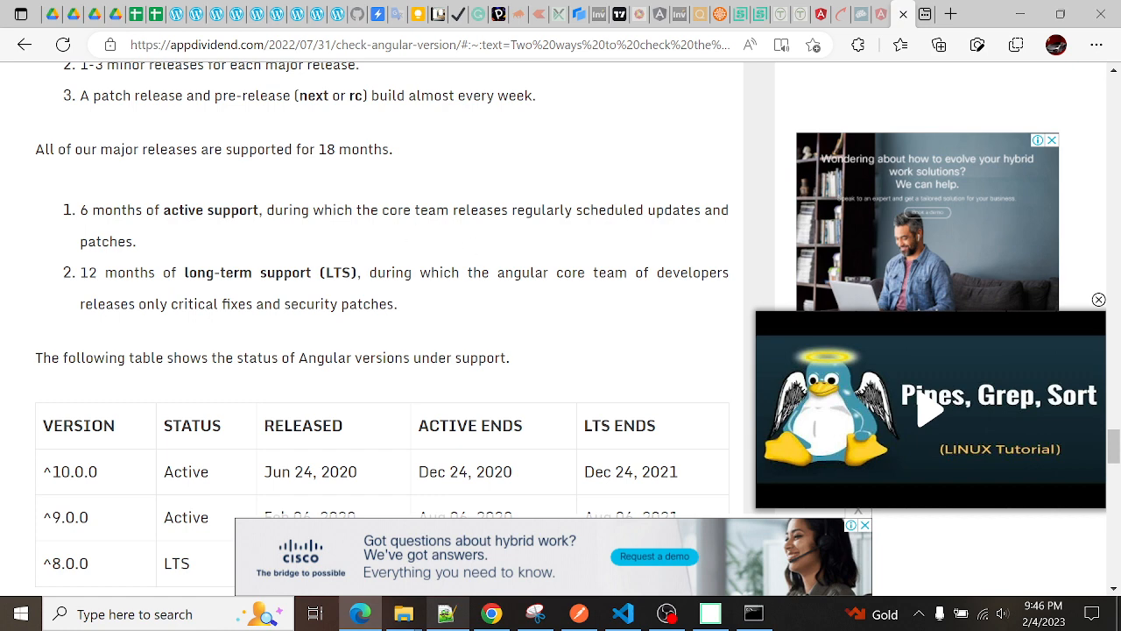
{"action": "scroll", "scroll_direction": "down", "scroll_amount": 3}
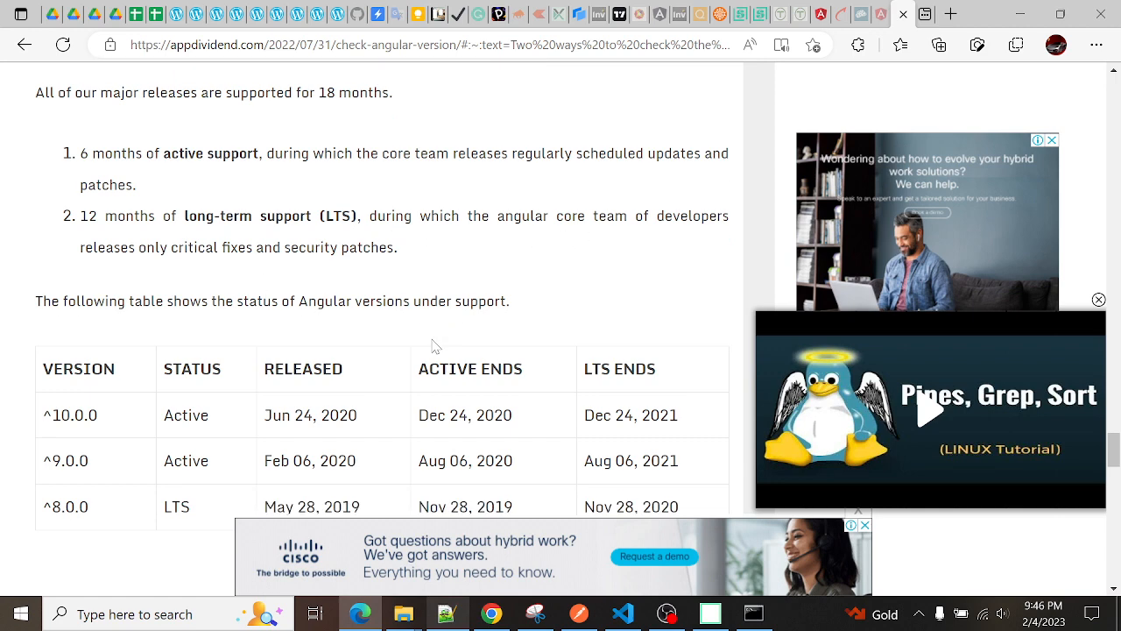
{"action": "scroll", "scroll_direction": "down", "scroll_amount": 3}
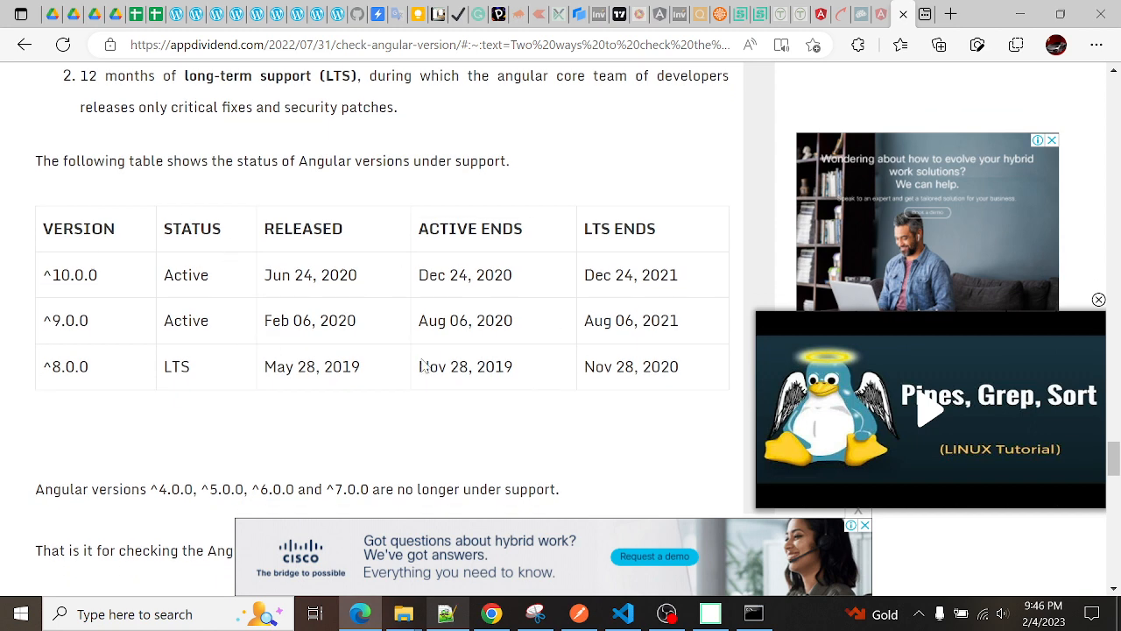
{"action": "scroll", "scroll_direction": "down", "scroll_amount": 3}
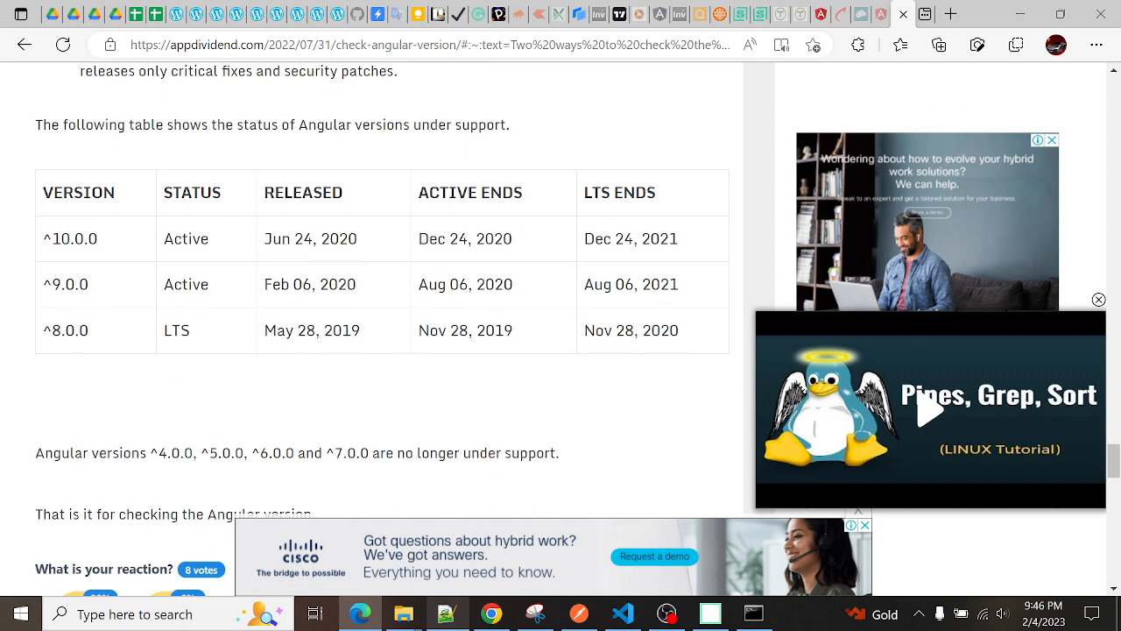
{"action": "scroll", "scroll_direction": "down", "scroll_amount": 3}
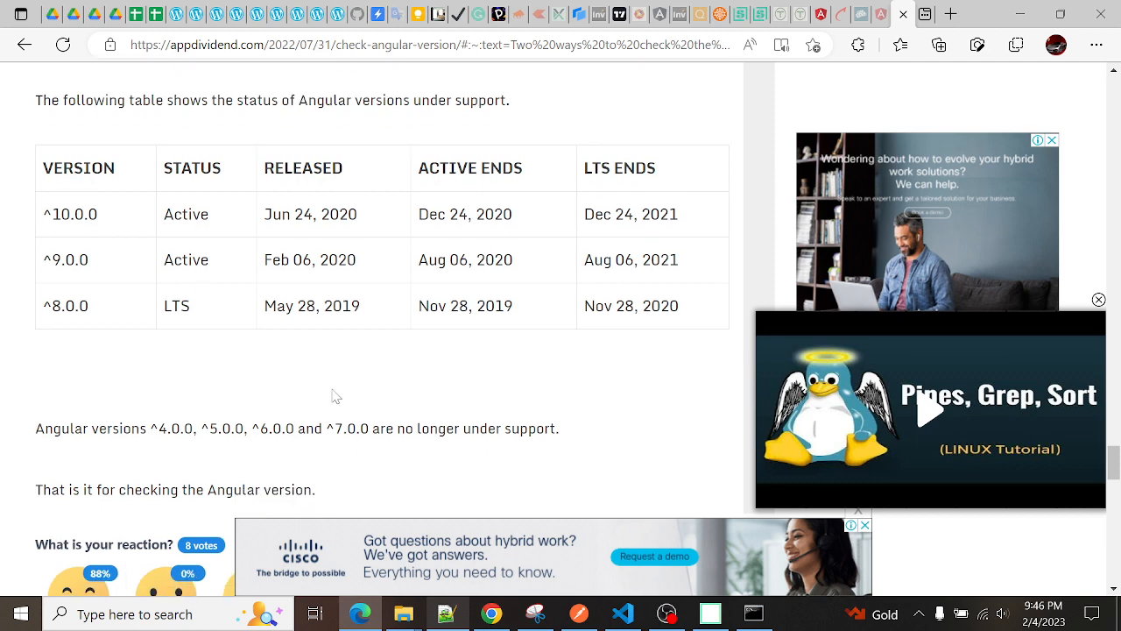
{"action": "scroll", "scroll_direction": "down", "scroll_amount": 3}
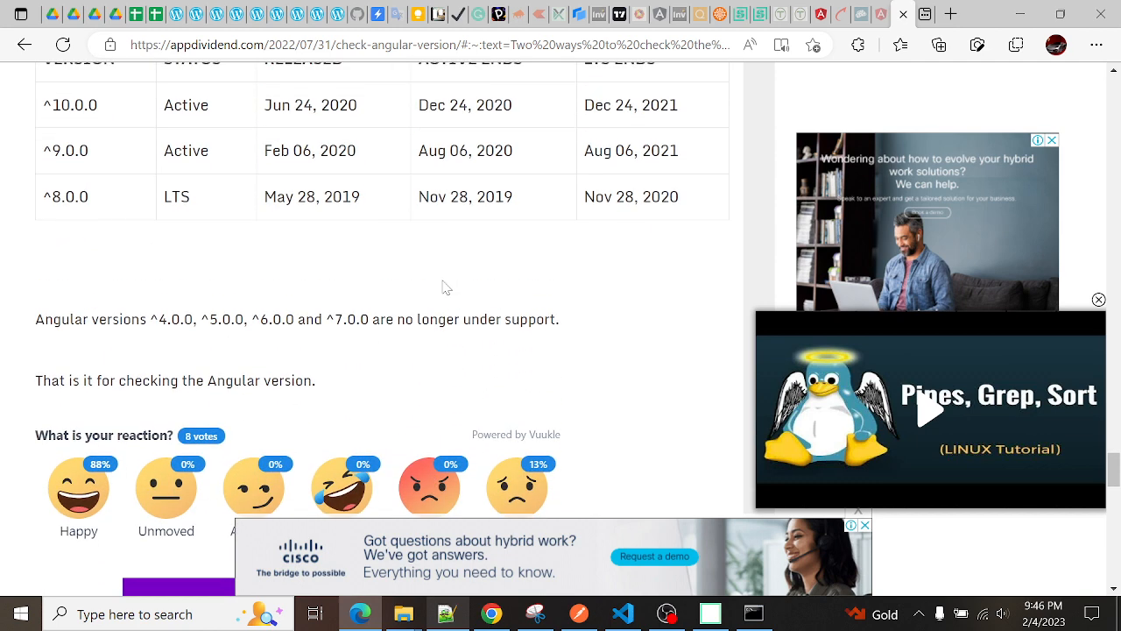
{"action": "left_click_drag", "start_coordinate": [108, 333], "coordinate": [459, 333]}
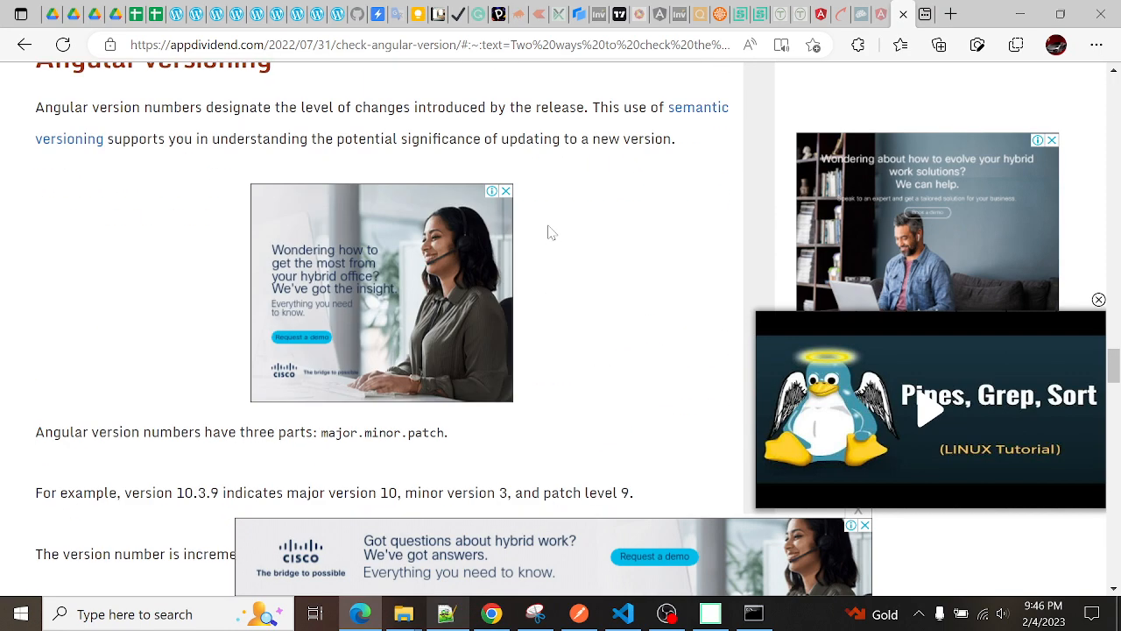
{"action": "scroll", "scroll_direction": "down", "scroll_amount": 3}
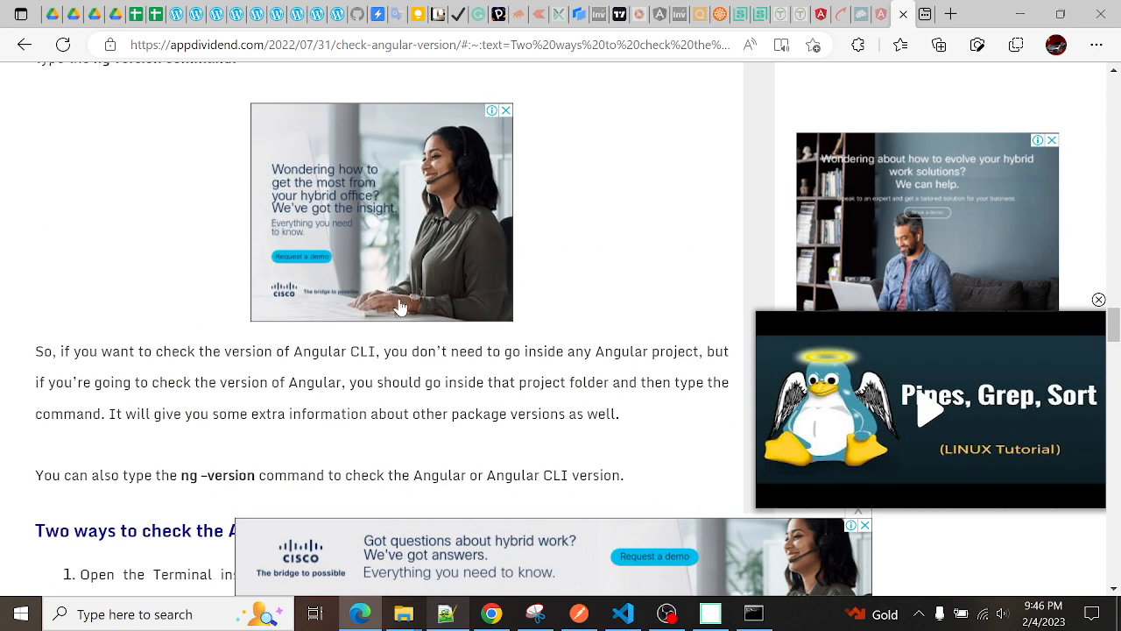